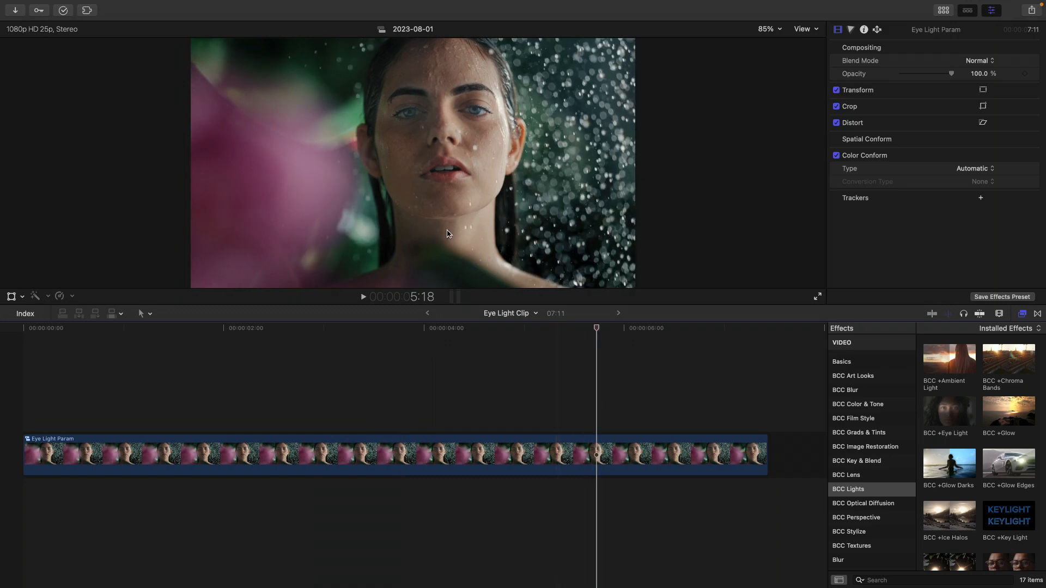
{"action": "mouse_move", "coordinate": [483, 126]}
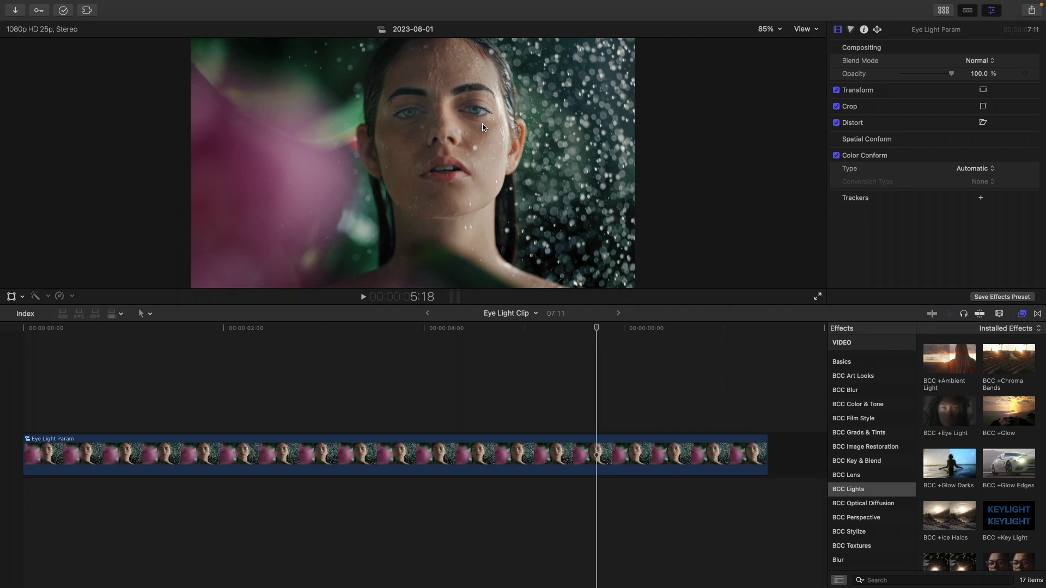
{"action": "mouse_move", "coordinate": [859, 497]}
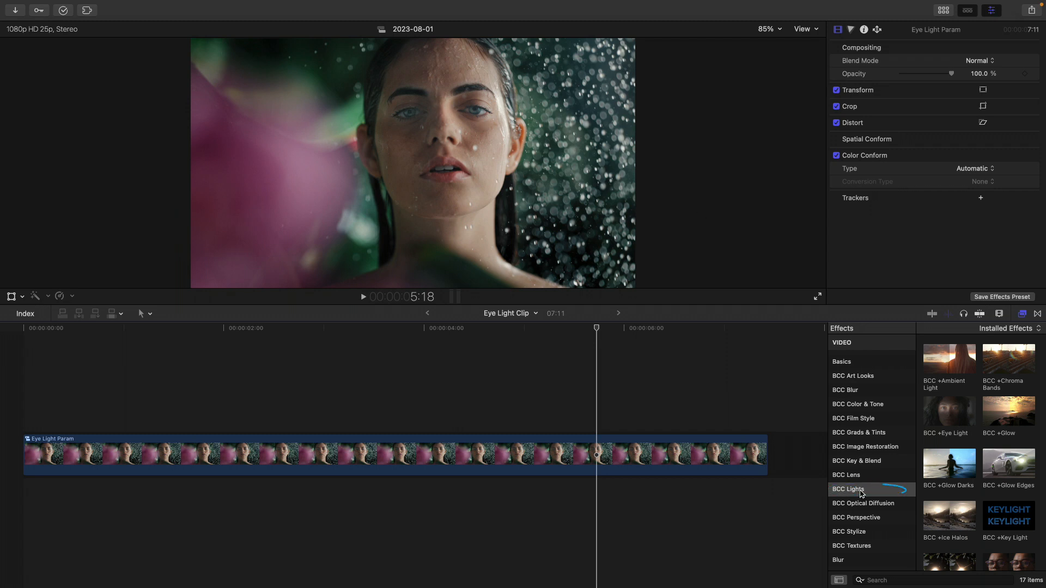
- Apply BCC +Eye Light from the BCC Lights category to the Eye Light Param clip
{"action": "left_click", "coordinate": [948, 412]}
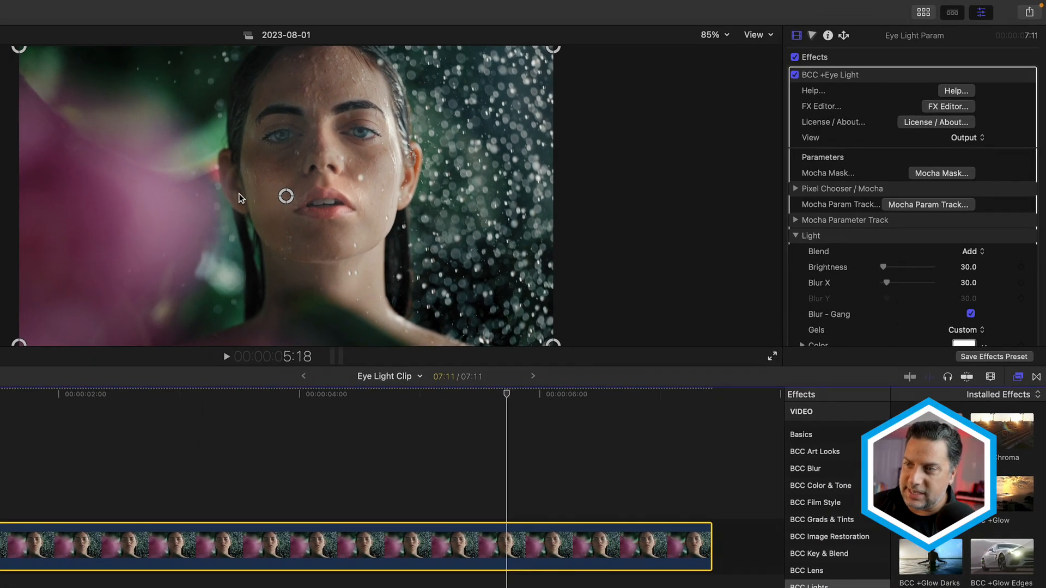
{"action": "mouse_move", "coordinate": [248, 203]}
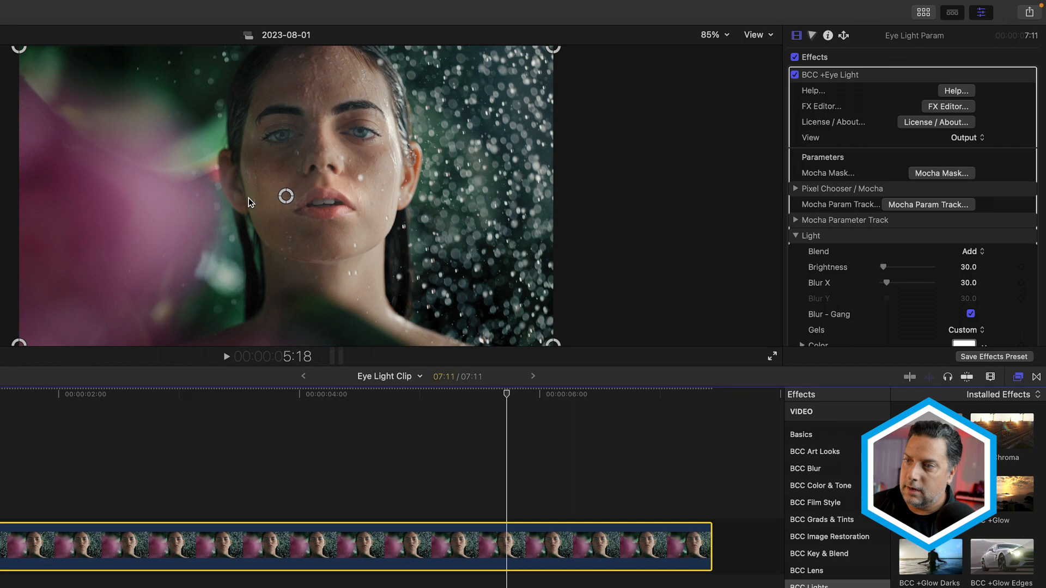
{"action": "mouse_move", "coordinate": [286, 196]}
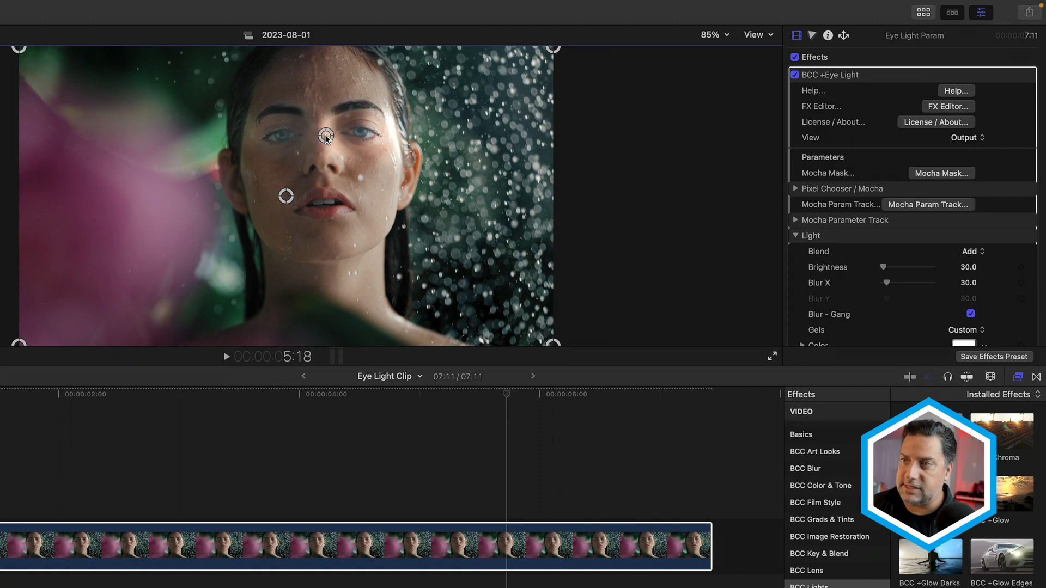
- Drag the eye light centre onto the eyes, set Brightness 102 and Blur X 0
{"action": "scroll", "scroll_direction": "down", "scroll_amount": 3}
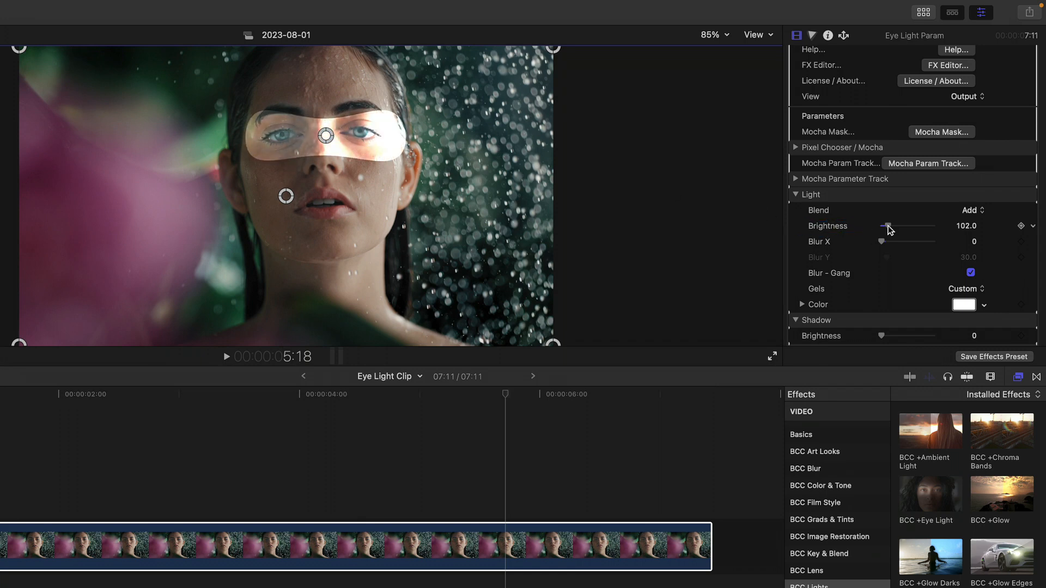
- Set the eye light's Blend mode to Screen
{"action": "left_click", "coordinate": [971, 211]}
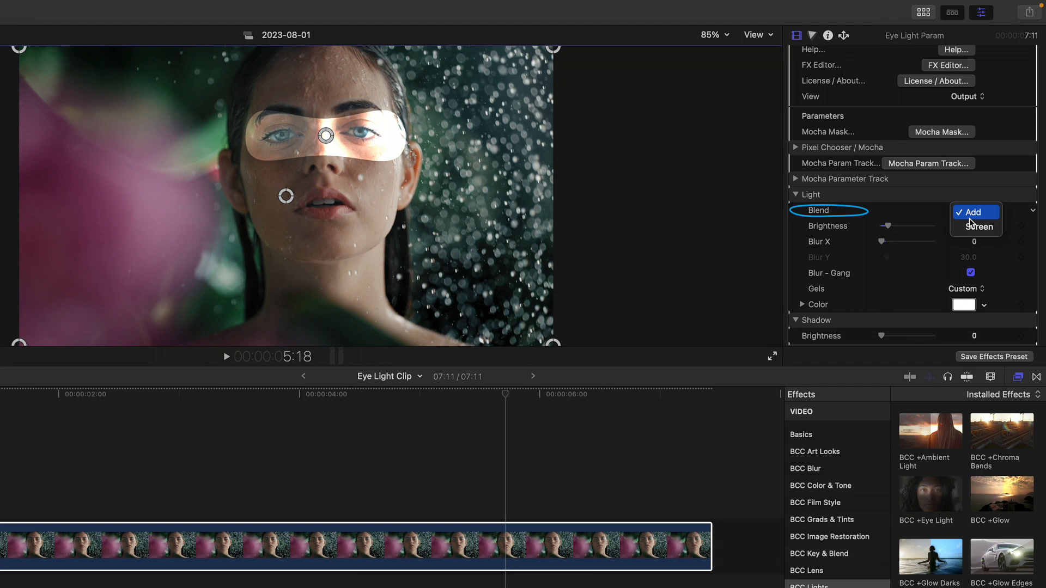
{"action": "left_click", "coordinate": [978, 226]}
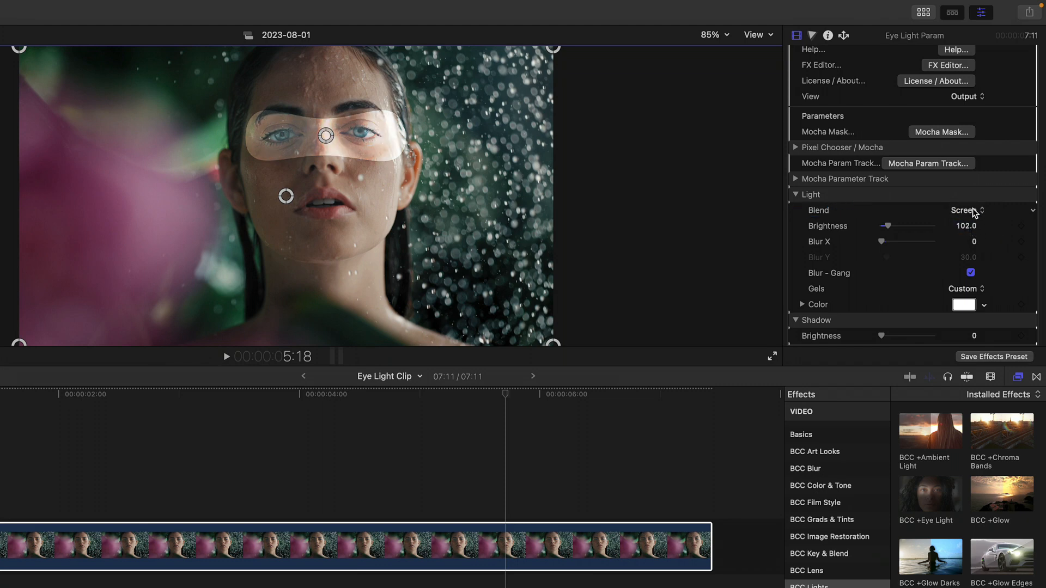
{"action": "left_click", "coordinate": [965, 211]}
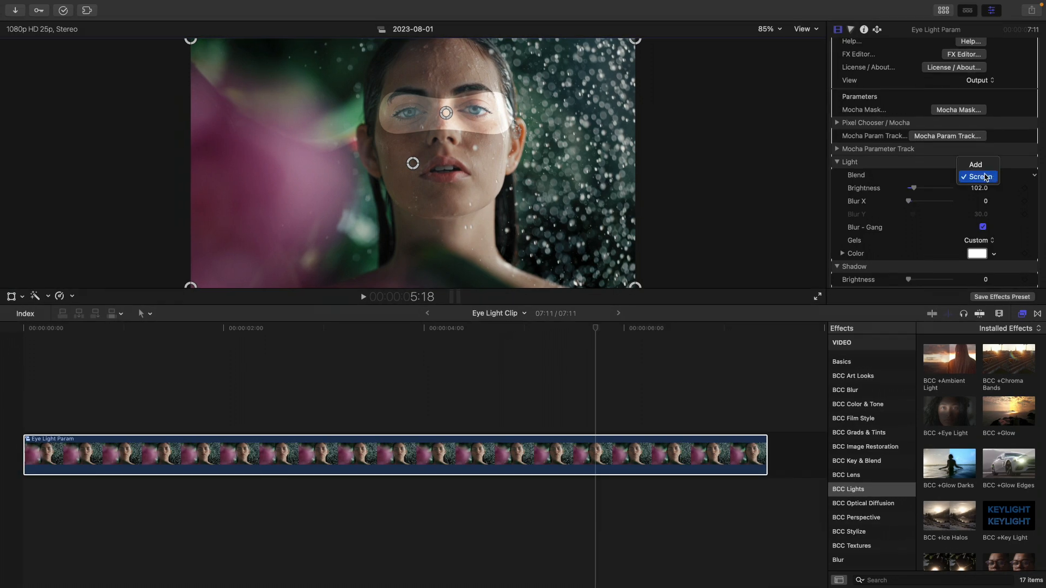
- Preview the L797 Deep Purple and L218 Eighth C.T.Blue gels, then keep a custom colour
{"action": "left_click", "coordinate": [978, 241]}
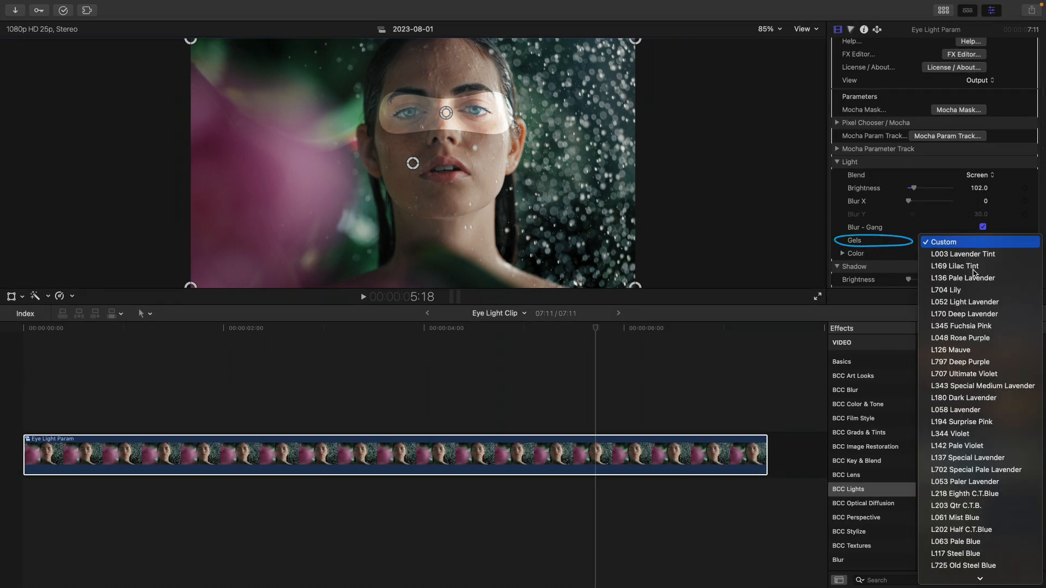
{"action": "left_click", "coordinate": [960, 362]}
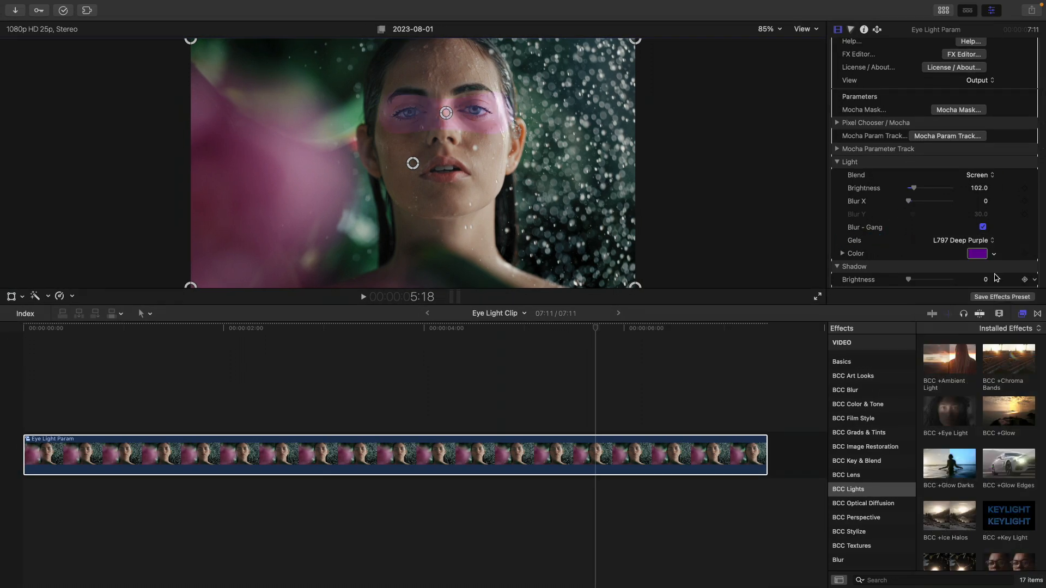
{"action": "left_click", "coordinate": [959, 241]}
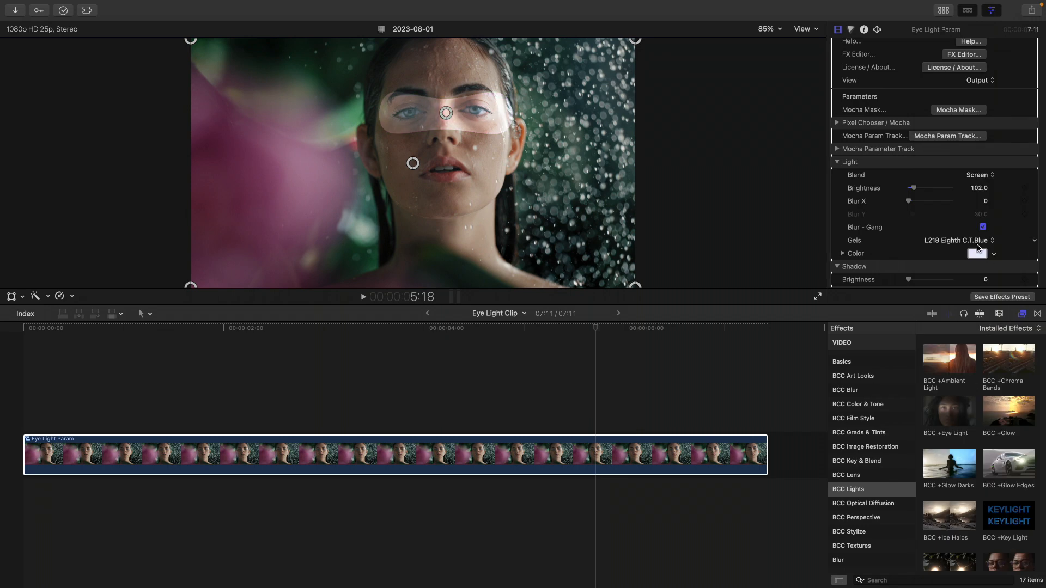
{"action": "left_click", "coordinate": [956, 240]}
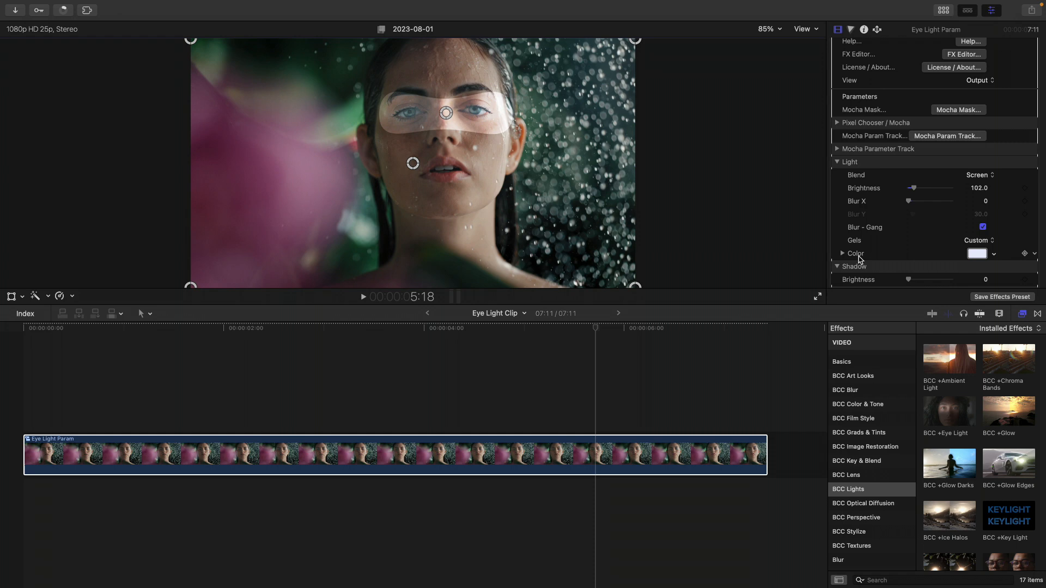
{"action": "mouse_move", "coordinate": [977, 255]}
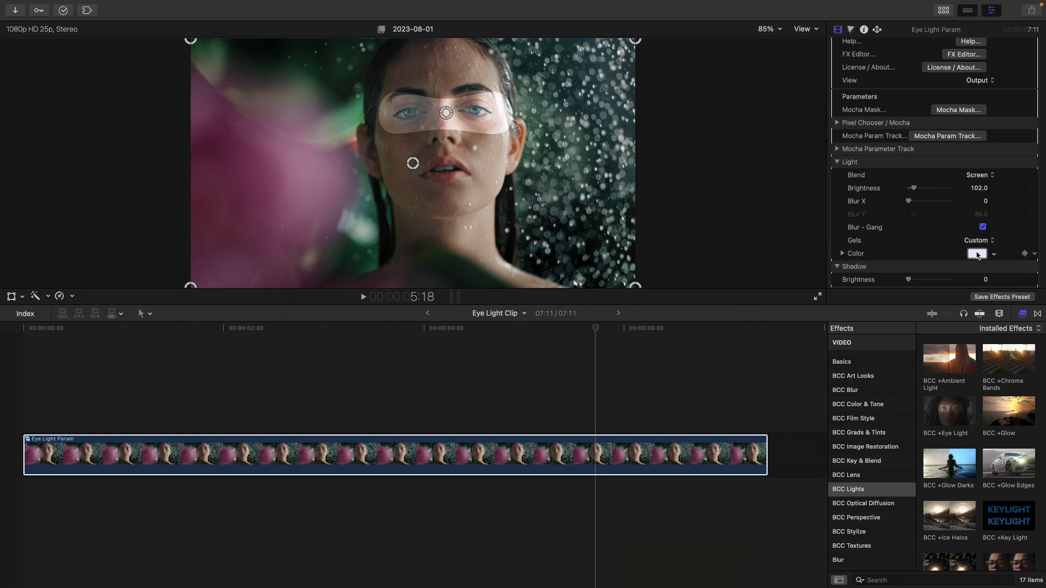
{"action": "scroll", "scroll_direction": "down", "scroll_amount": 3}
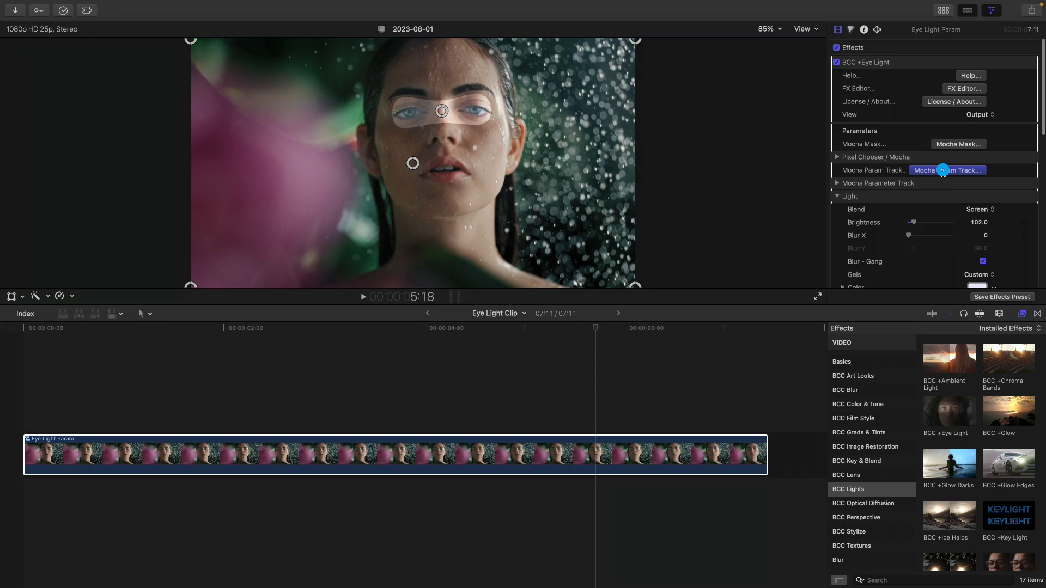
- Launch Mocha Continuum via Mocha Param Track and draw an ellipse around the eyes on Eye Light Data
{"action": "left_click", "coordinate": [946, 170]}
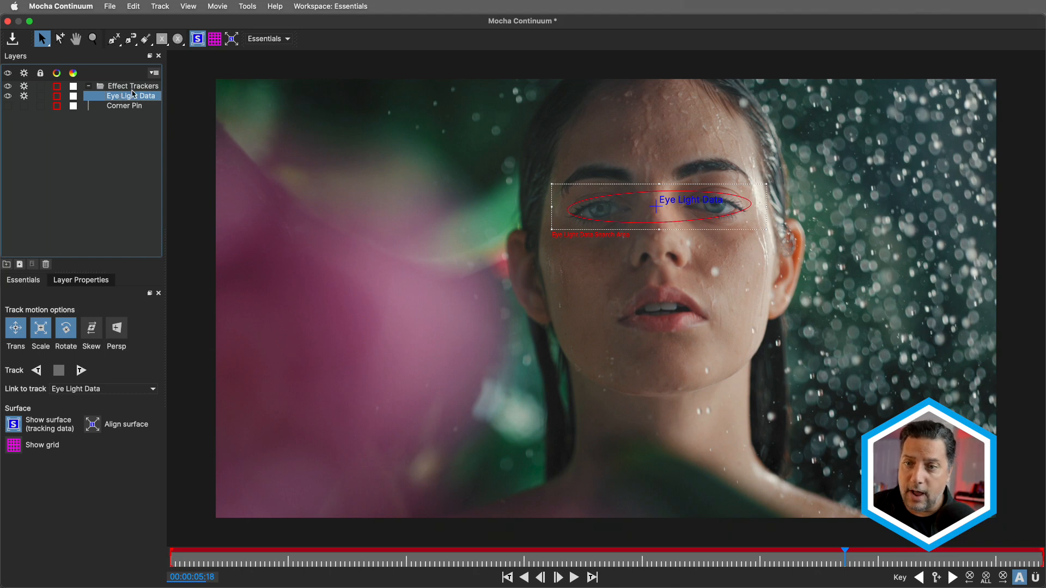
- Track the Eye Light Data ellipse forward, return to the start frame, then track backward
{"action": "left_click", "coordinate": [23, 279]}
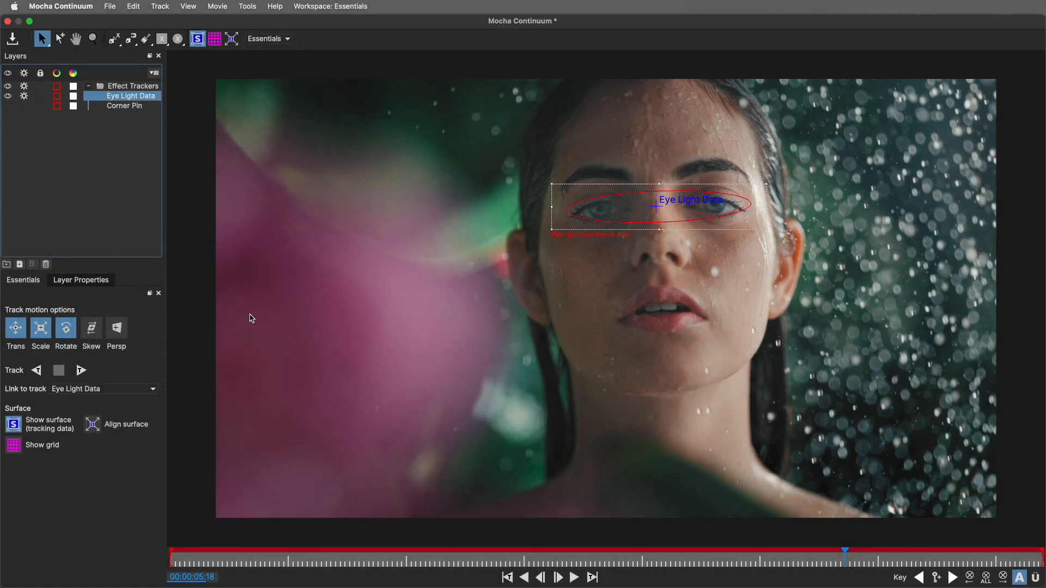
{"action": "mouse_move", "coordinate": [715, 279]}
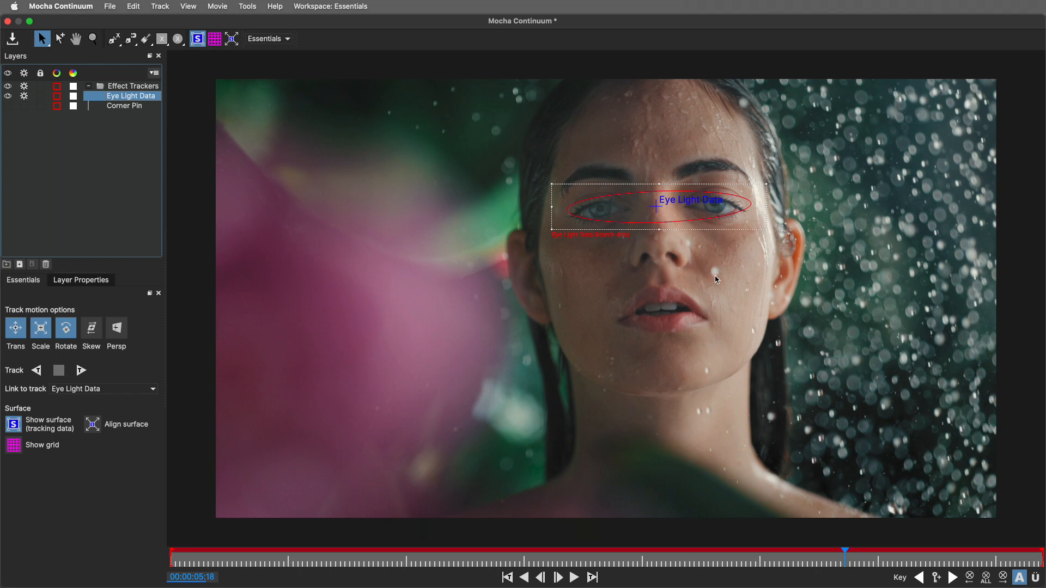
{"action": "mouse_move", "coordinate": [561, 536]}
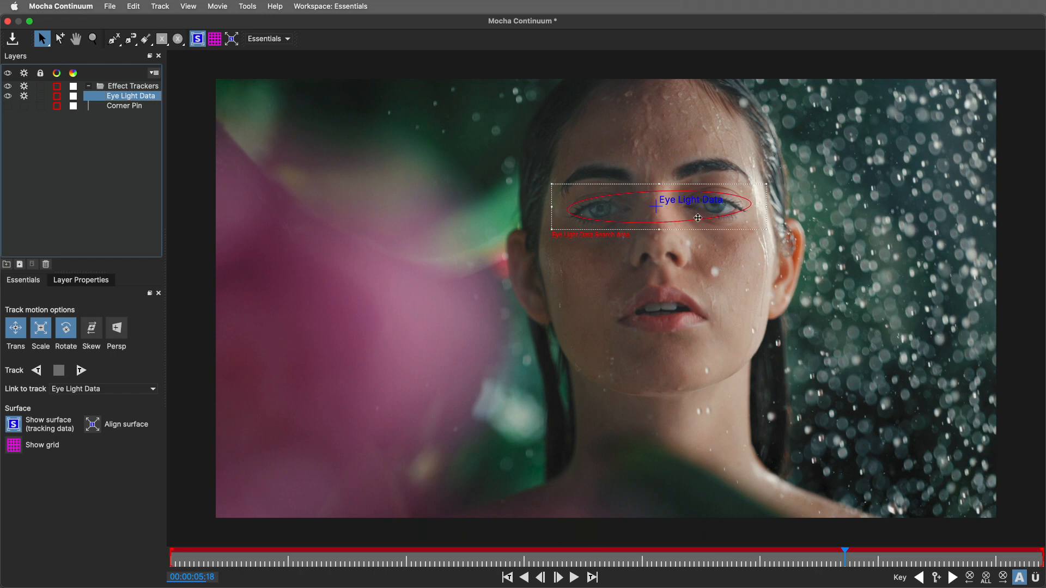
{"action": "mouse_move", "coordinate": [607, 241]}
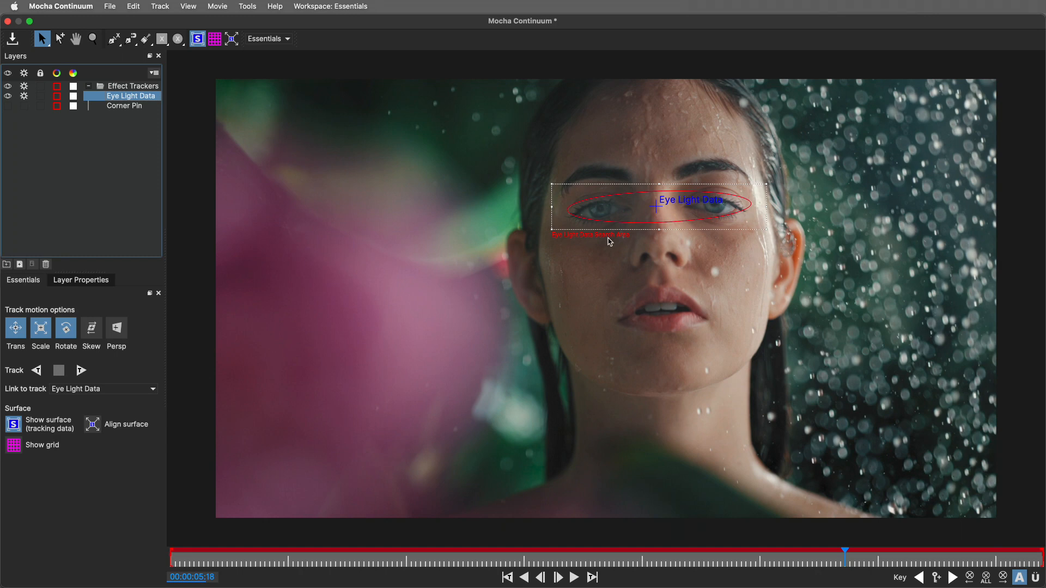
{"action": "mouse_move", "coordinate": [728, 203]}
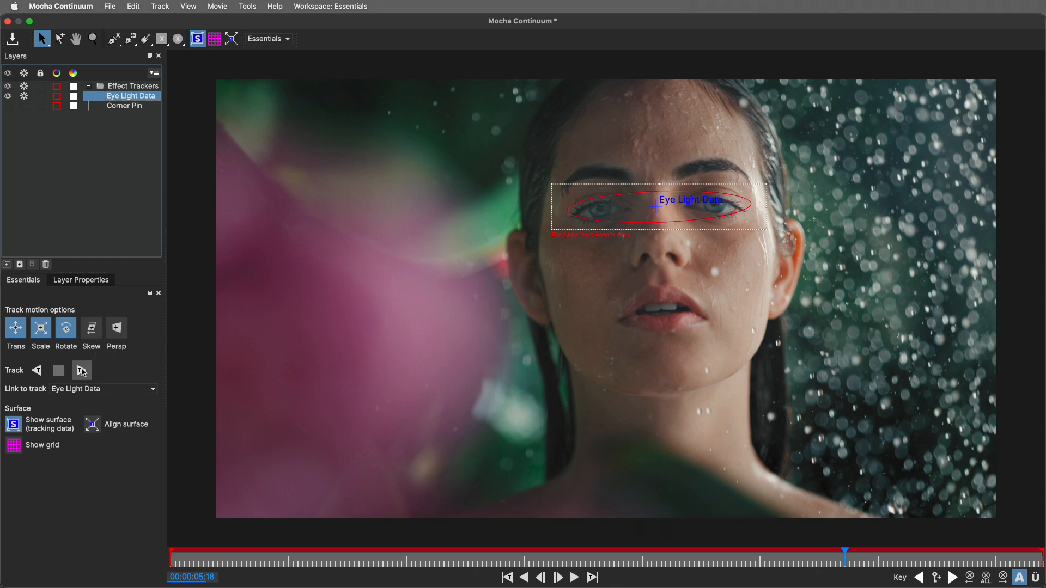
{"action": "left_click", "coordinate": [23, 279]}
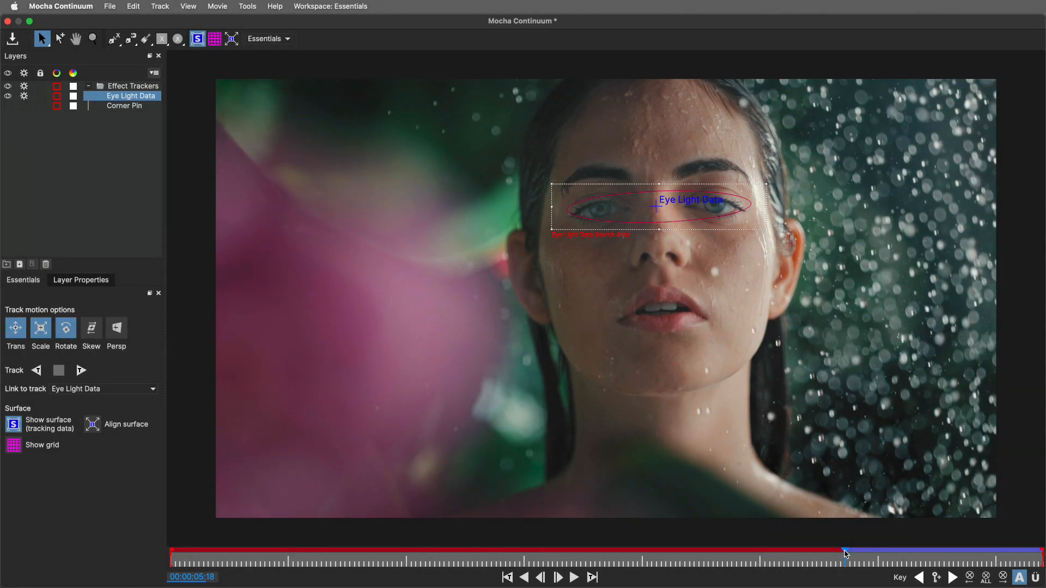
{"action": "left_click", "coordinate": [36, 371]}
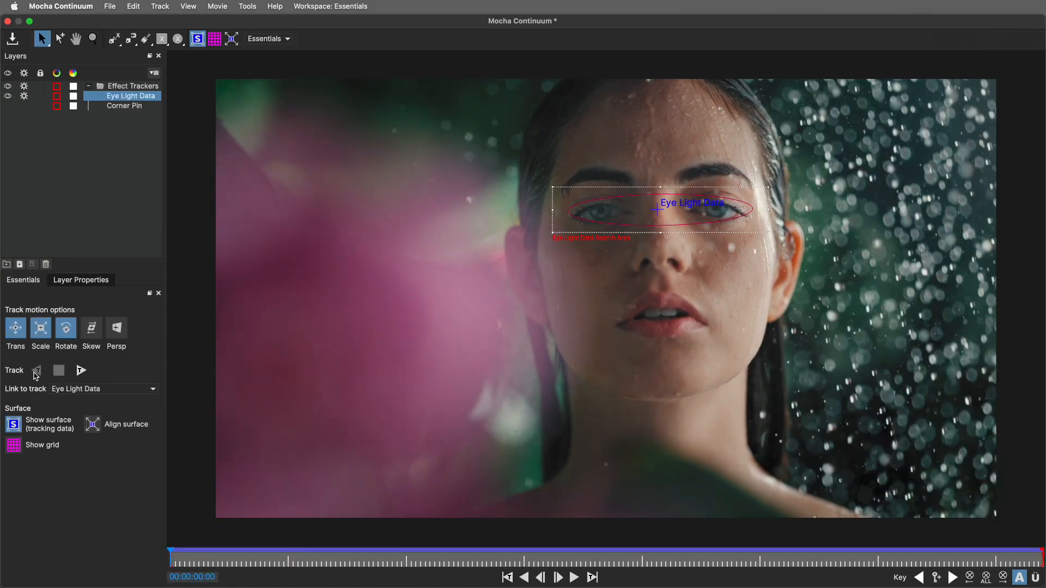
{"action": "left_click", "coordinate": [575, 577]}
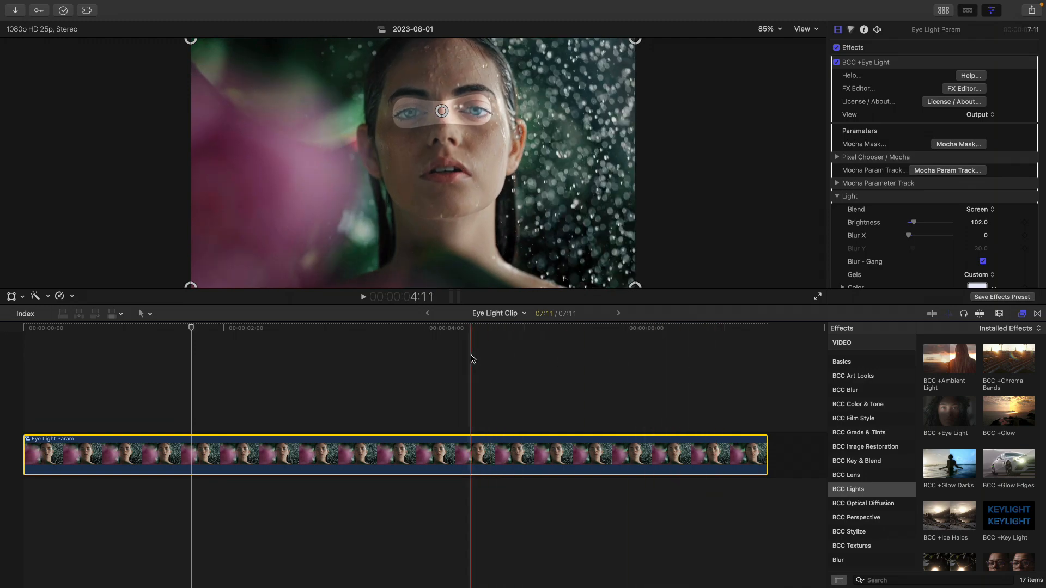
- Jump to a later frame of the Eye Light Param clip to review the eye light
{"action": "left_click", "coordinate": [598, 351]}
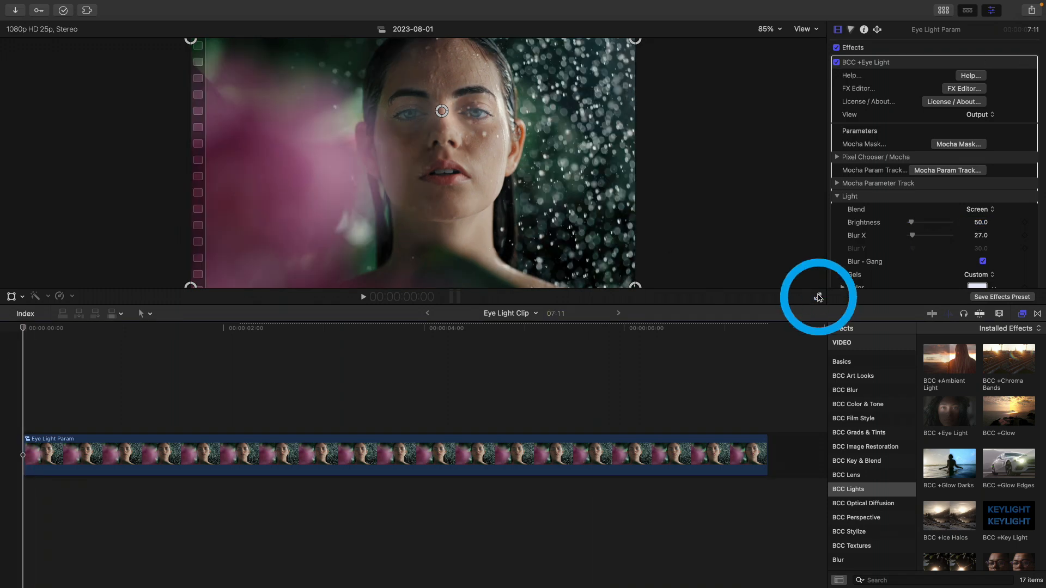
{"action": "left_click", "coordinate": [942, 9]}
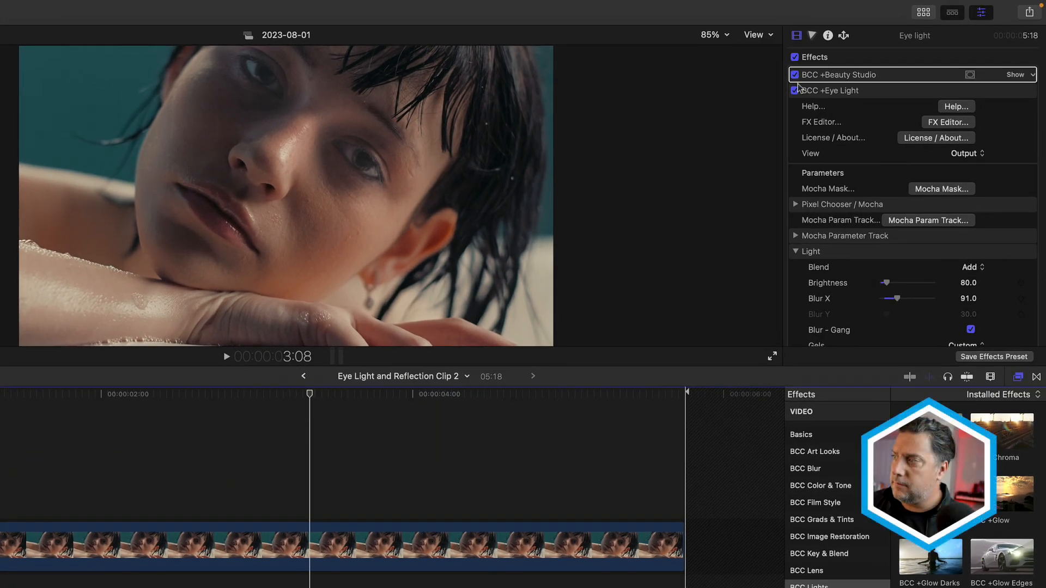
- Uncheck BCC +Eye Light and re-enable BCC +Beauty Studio on Eye Light and Reflection Clip 2
{"action": "left_click", "coordinate": [794, 74]}
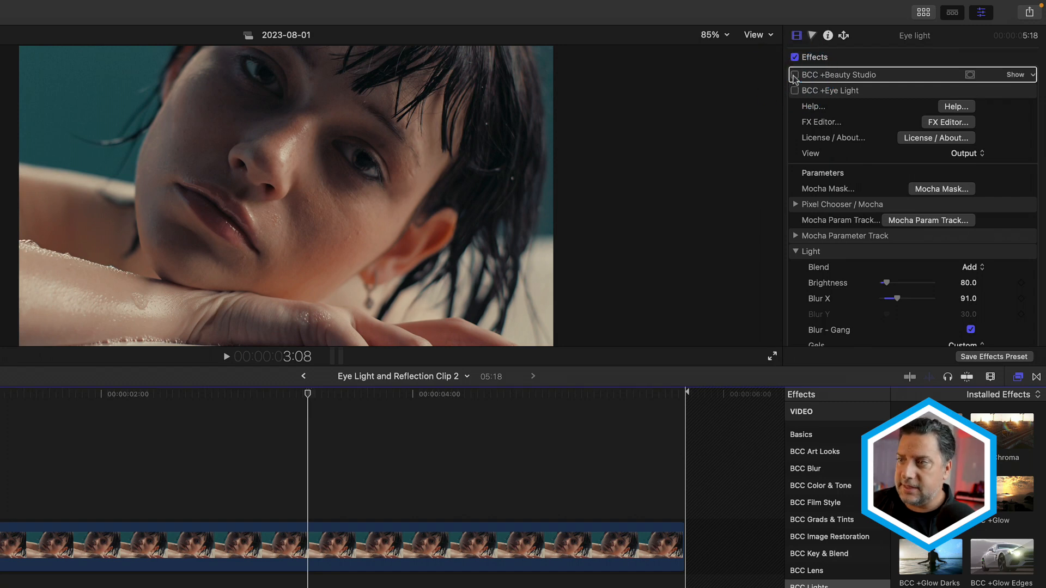
{"action": "left_click", "coordinate": [794, 74]}
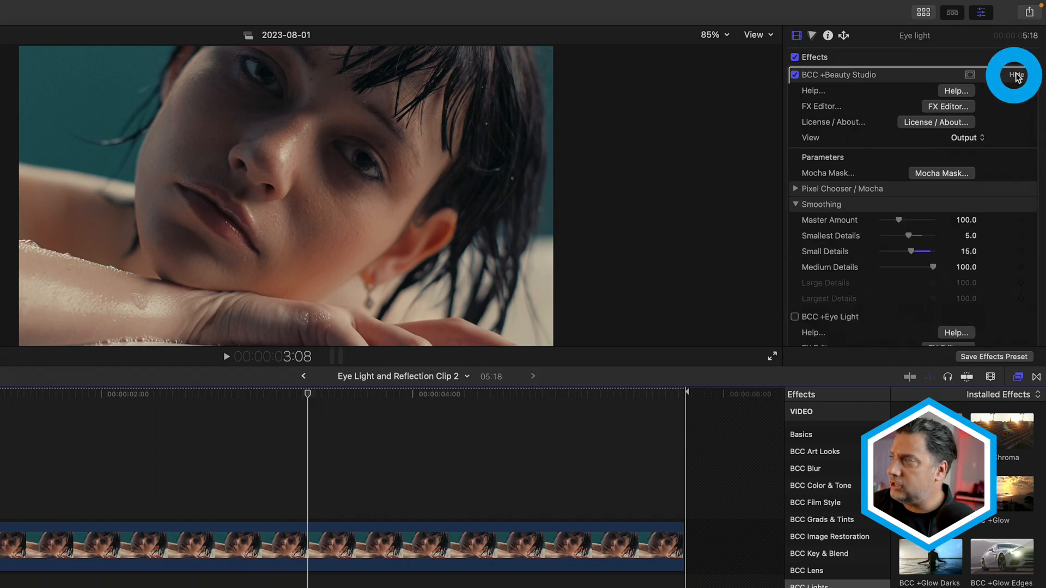
- Switch Beauty Studio's View to Matte and inspect the Matte group's Color A/B settings
{"action": "left_click", "coordinate": [1017, 75]}
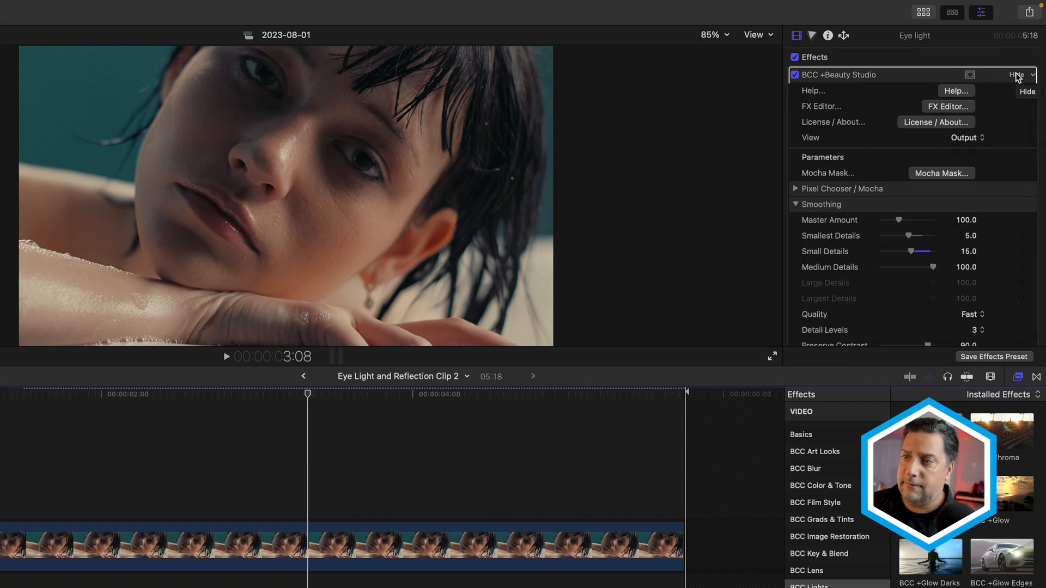
{"action": "left_click", "coordinate": [964, 137]}
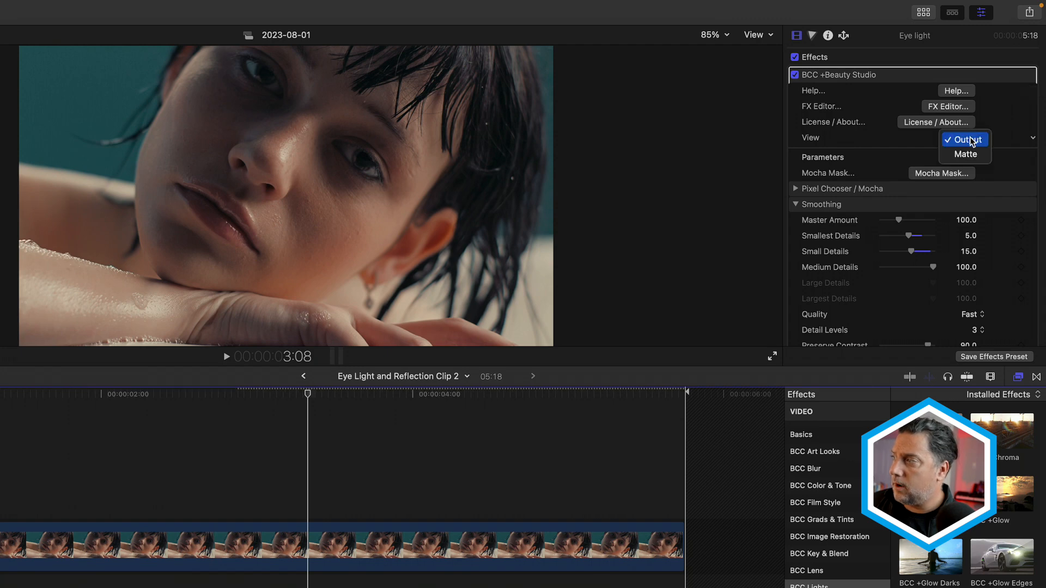
{"action": "left_click", "coordinate": [965, 155]}
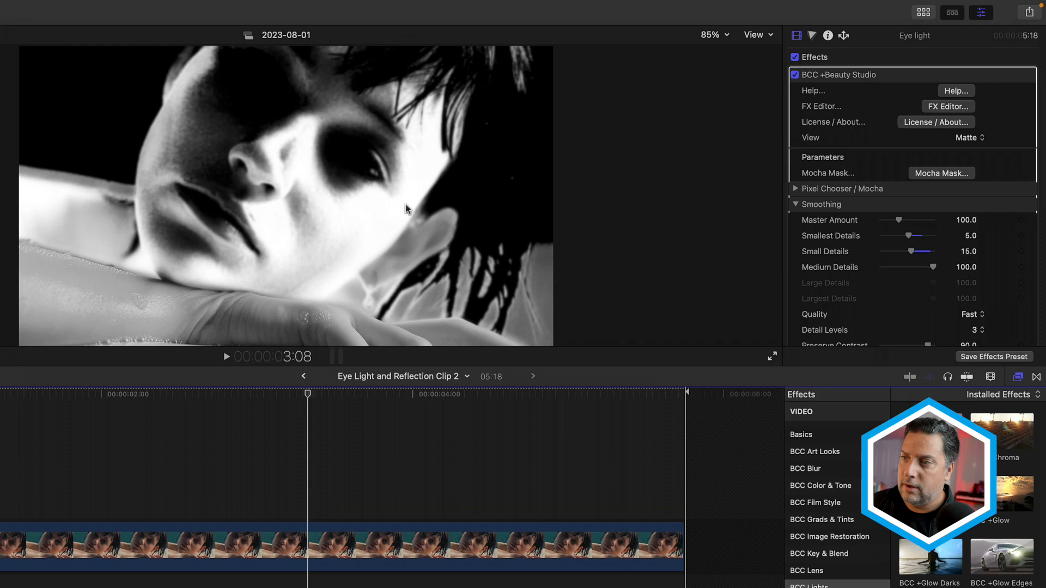
{"action": "mouse_move", "coordinate": [330, 216]}
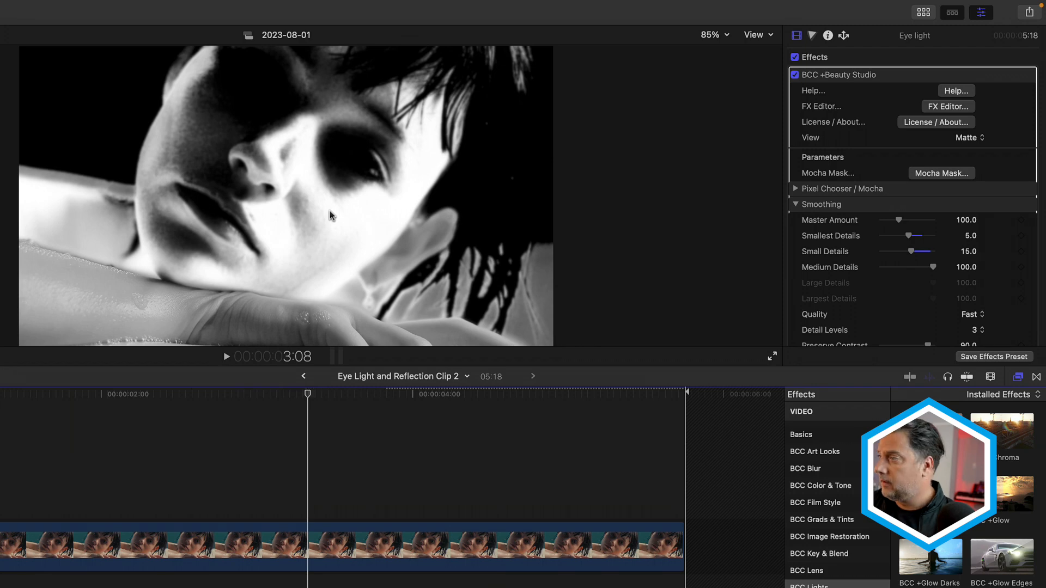
{"action": "mouse_move", "coordinate": [585, 162]}
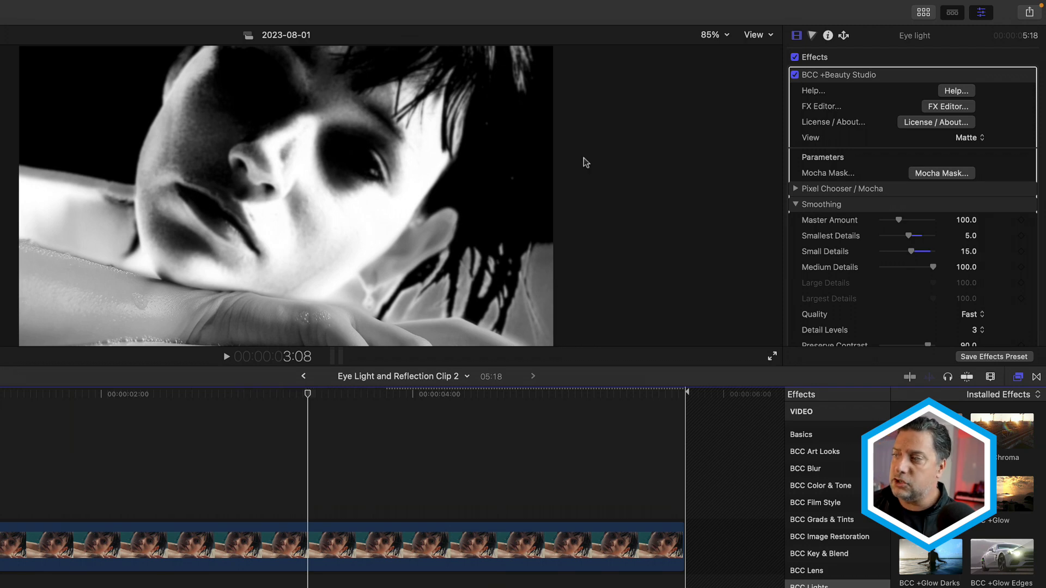
{"action": "scroll", "scroll_direction": "down", "scroll_amount": 3}
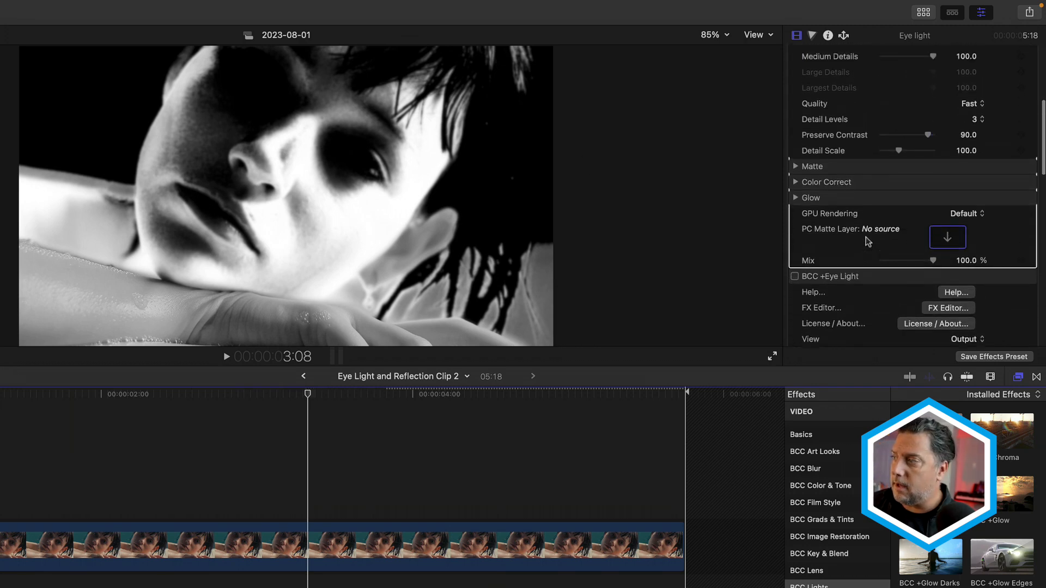
{"action": "left_click", "coordinate": [796, 166]}
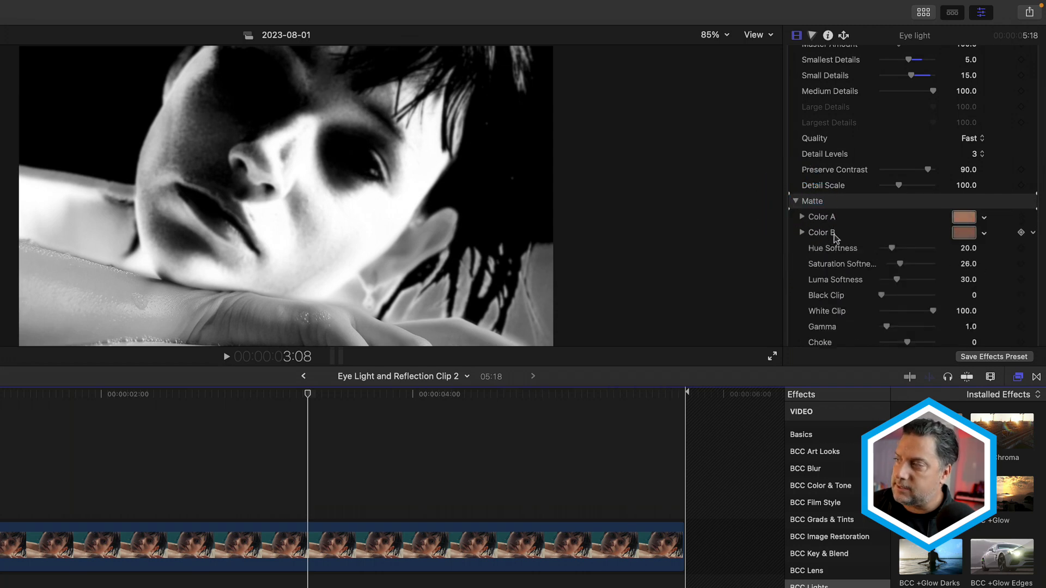
{"action": "left_click", "coordinate": [820, 224]}
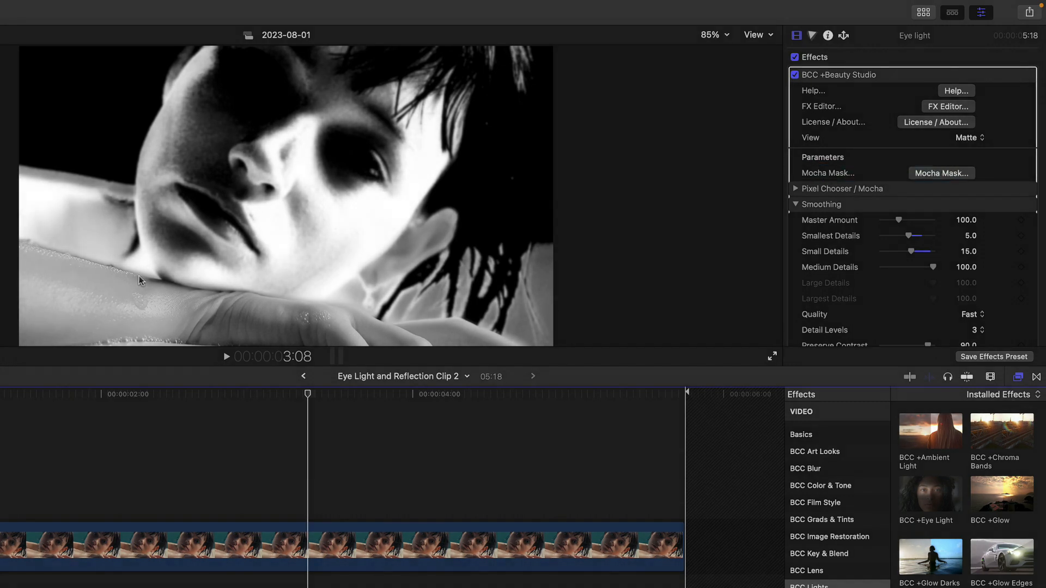
{"action": "mouse_move", "coordinate": [297, 333]}
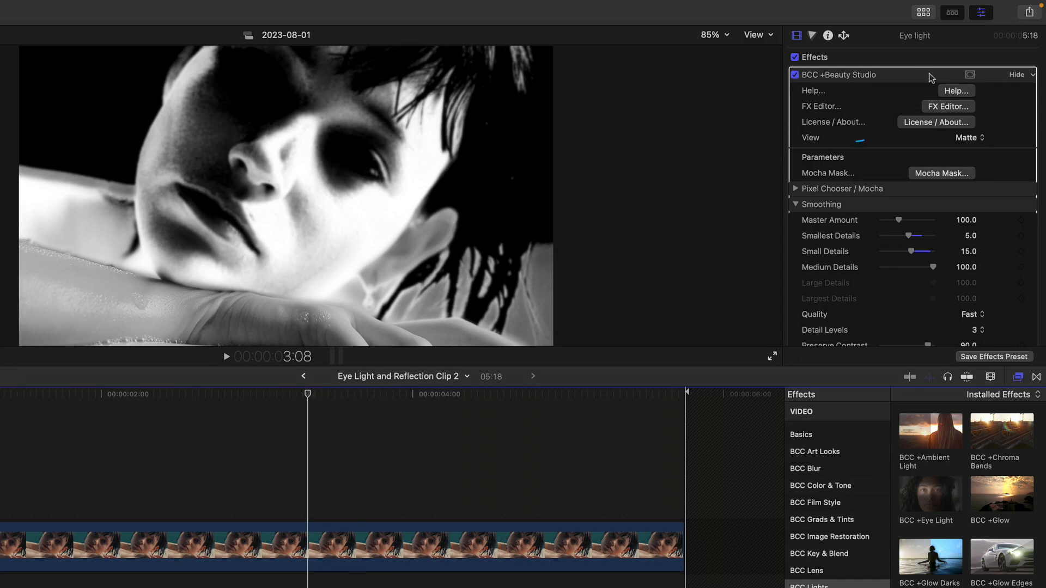
{"action": "left_click", "coordinate": [968, 137]}
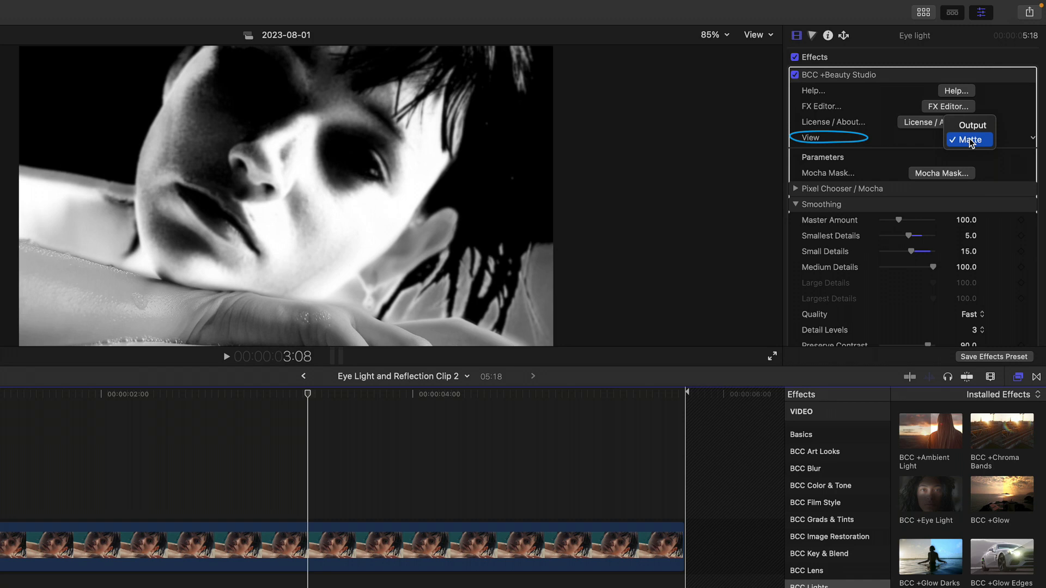
- Return Beauty Studio's View to Output and tick View Mask / Matte under Pixel Chooser
{"action": "left_click", "coordinate": [969, 139]}
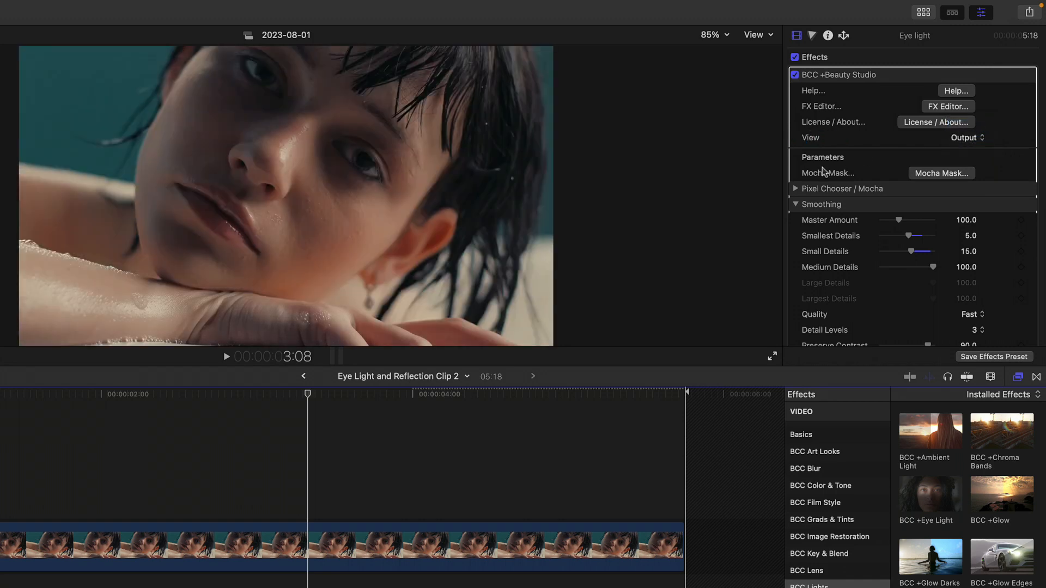
{"action": "left_click", "coordinate": [795, 188]}
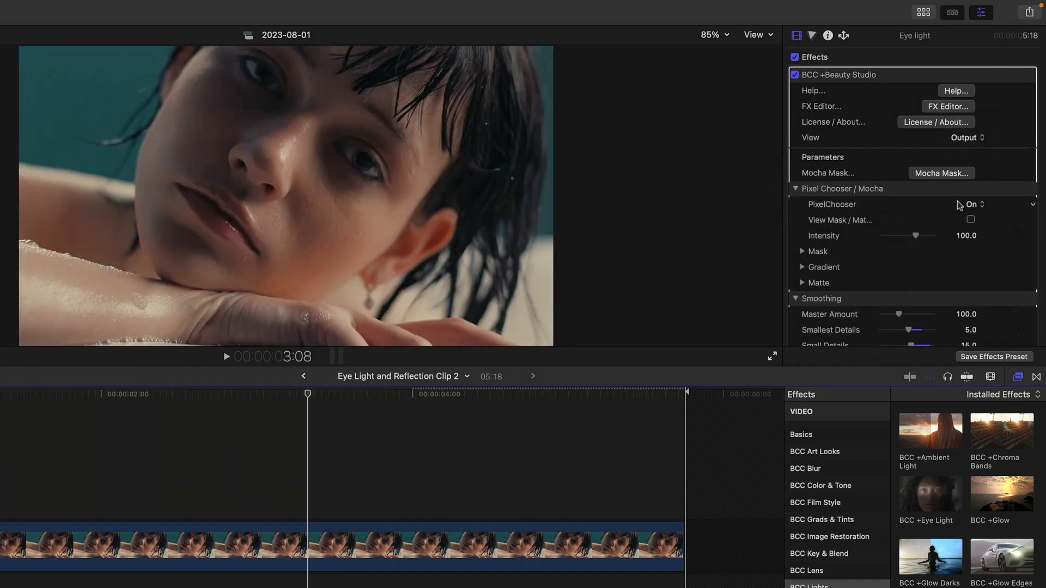
{"action": "left_click", "coordinate": [972, 220]}
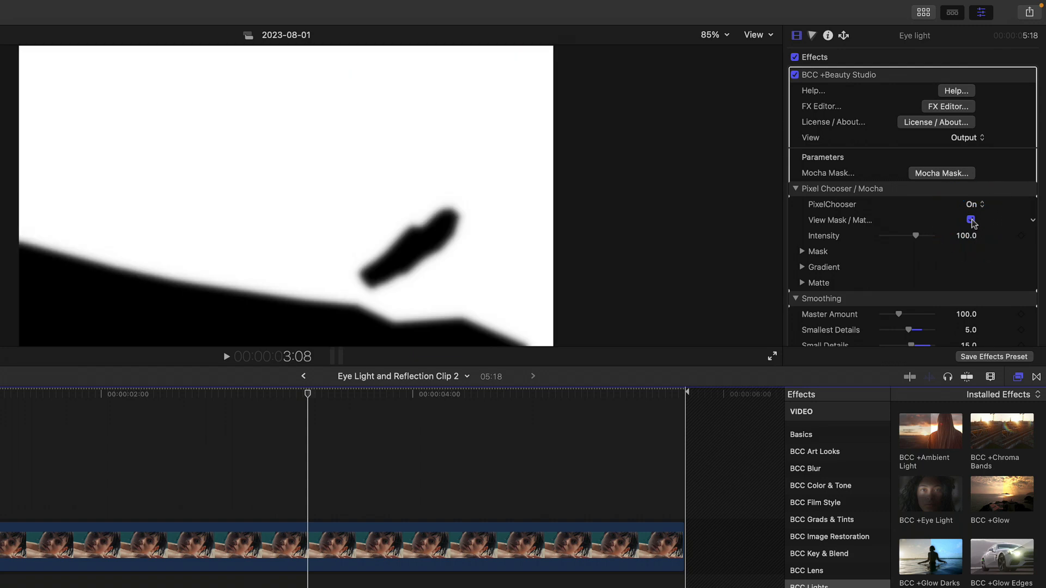
{"action": "left_click", "coordinate": [971, 220]}
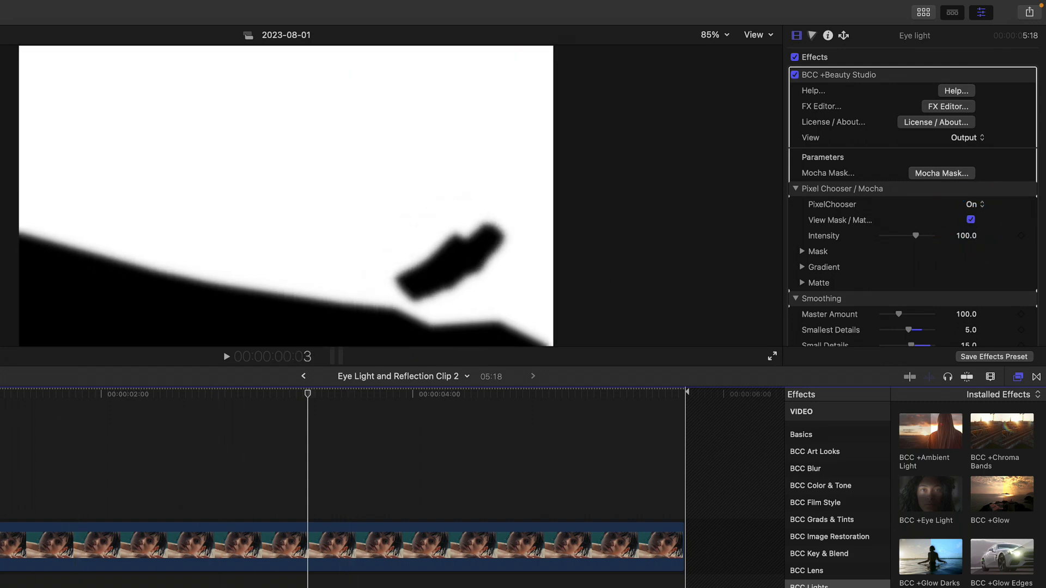
{"action": "left_click", "coordinate": [482, 394]}
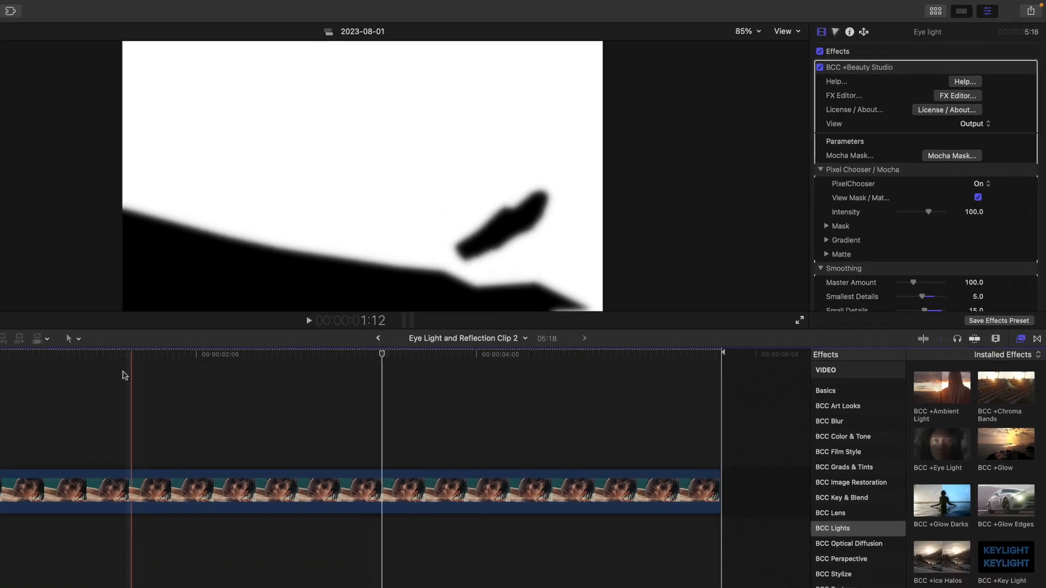
{"action": "left_click", "coordinate": [957, 144]}
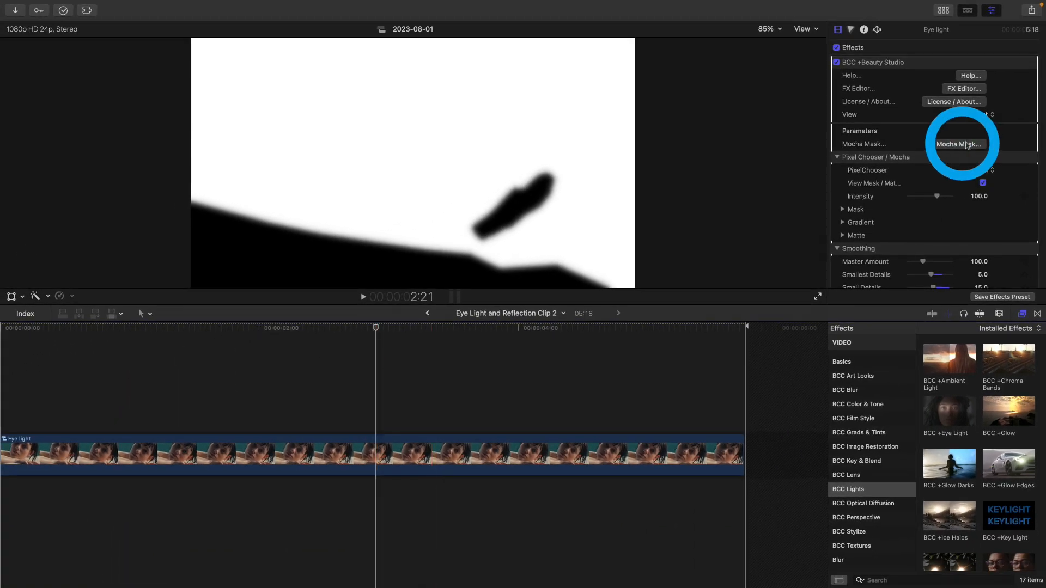
- Select the Arm and Ear mask layers in Mocha, then close Mocha back to Final Cut Pro
{"action": "left_click", "coordinate": [959, 144]}
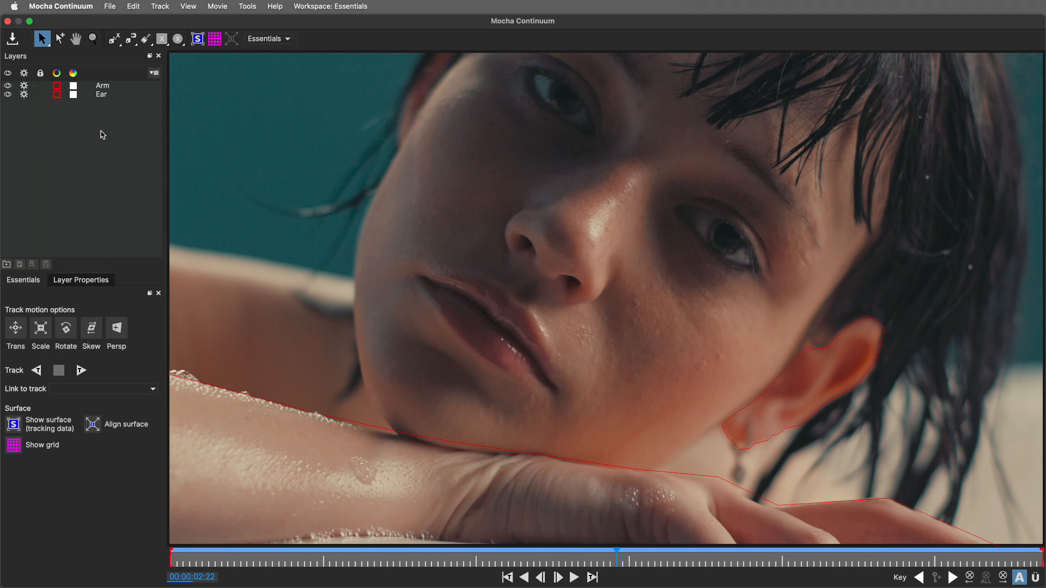
{"action": "left_click", "coordinate": [102, 85]}
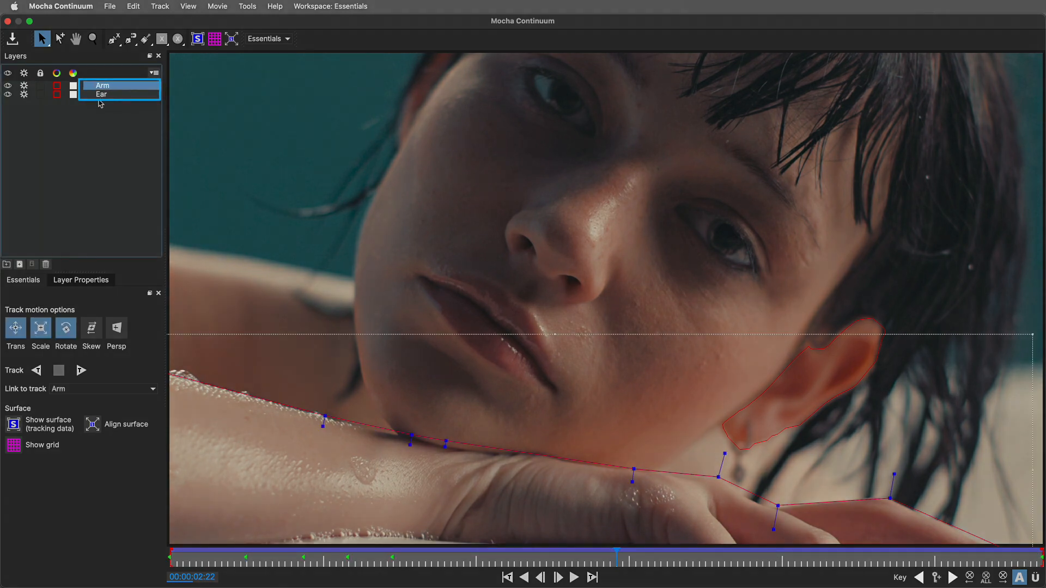
{"action": "left_click", "coordinate": [101, 94]}
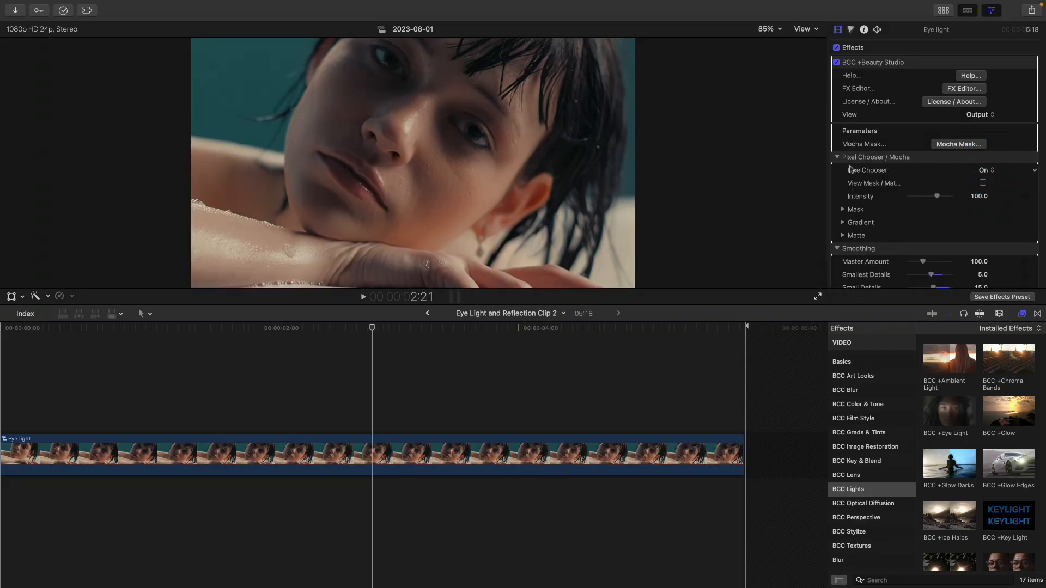
- Set Smoothing Smallest Details to 16 and Small Details to 12, toggling Beauty Studio to compare
{"action": "scroll", "scroll_direction": "down", "scroll_amount": 3}
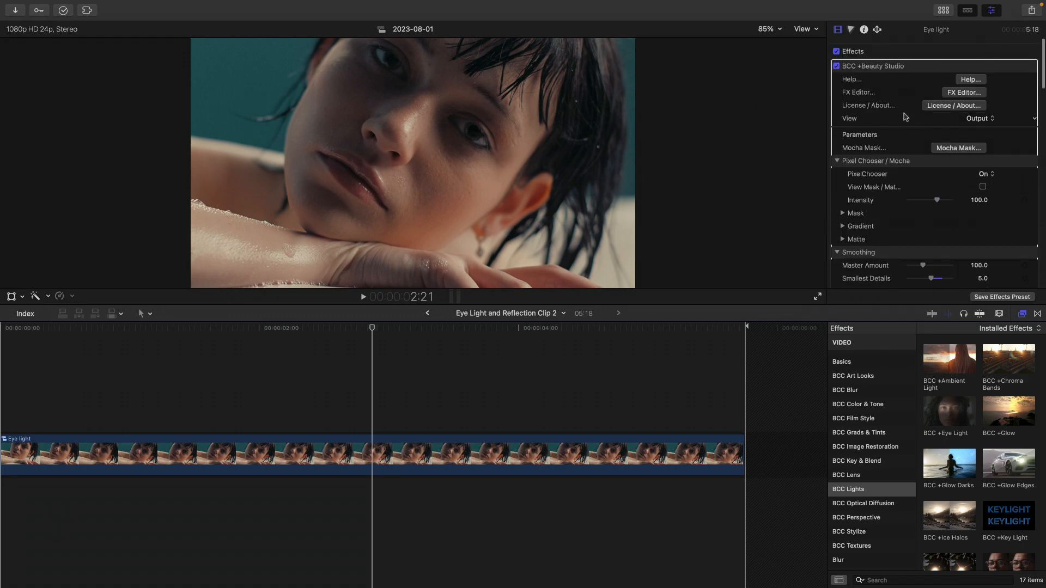
{"action": "left_click", "coordinate": [835, 62]}
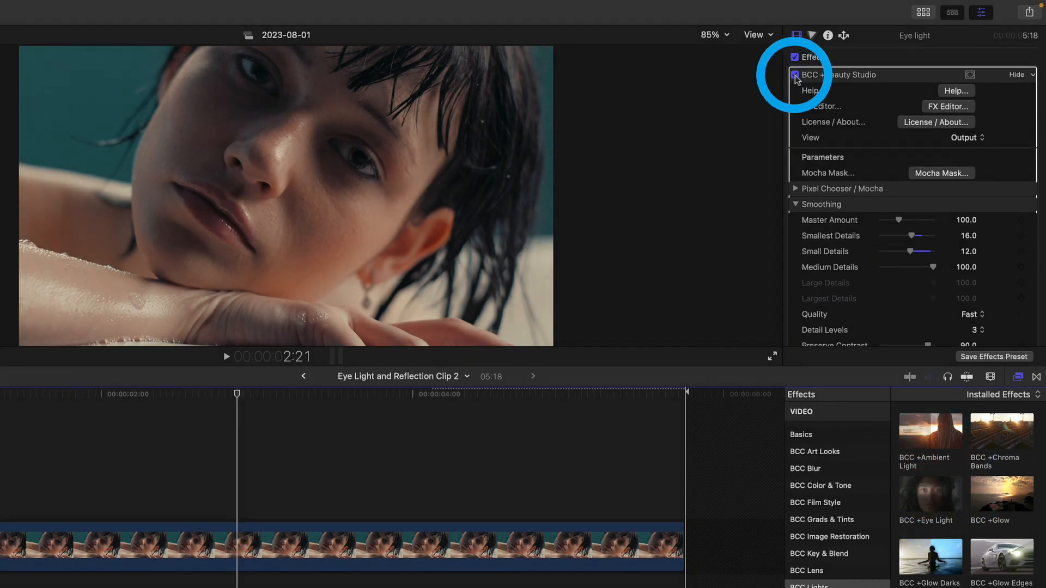
{"action": "scroll", "scroll_direction": "down", "scroll_amount": 3}
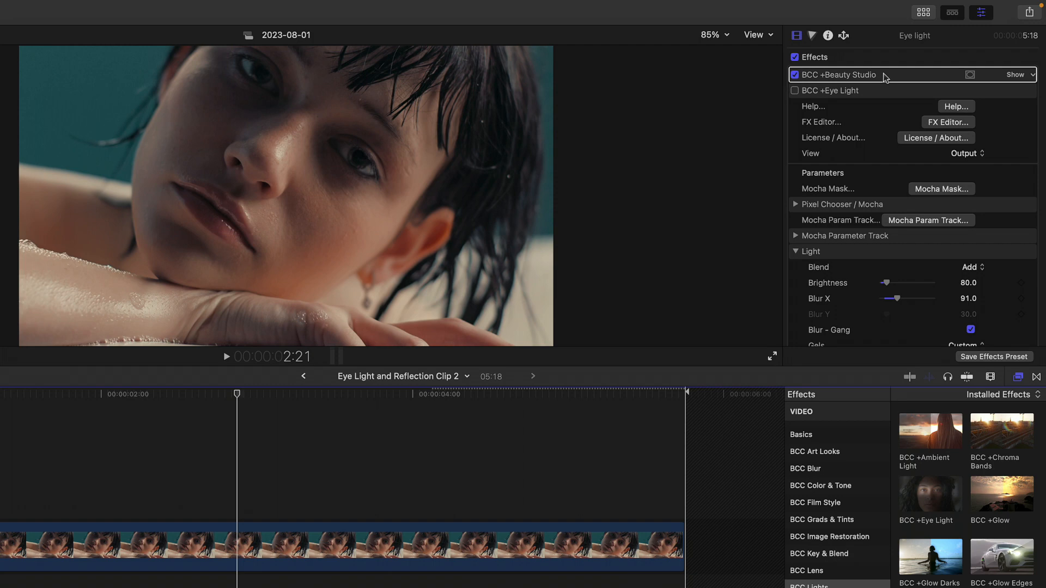
{"action": "mouse_move", "coordinate": [239, 111]}
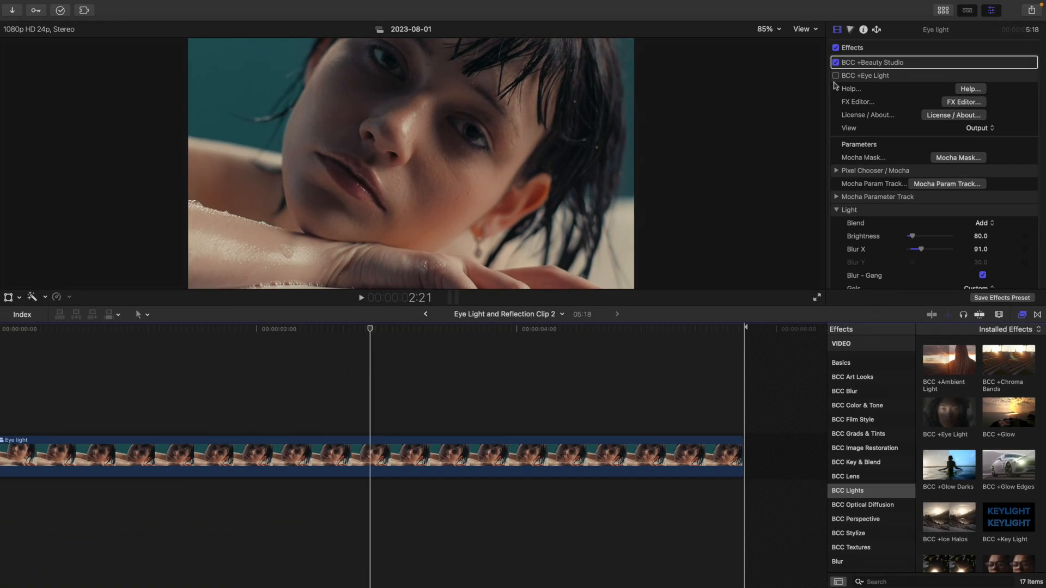
{"action": "left_click", "coordinate": [835, 75]}
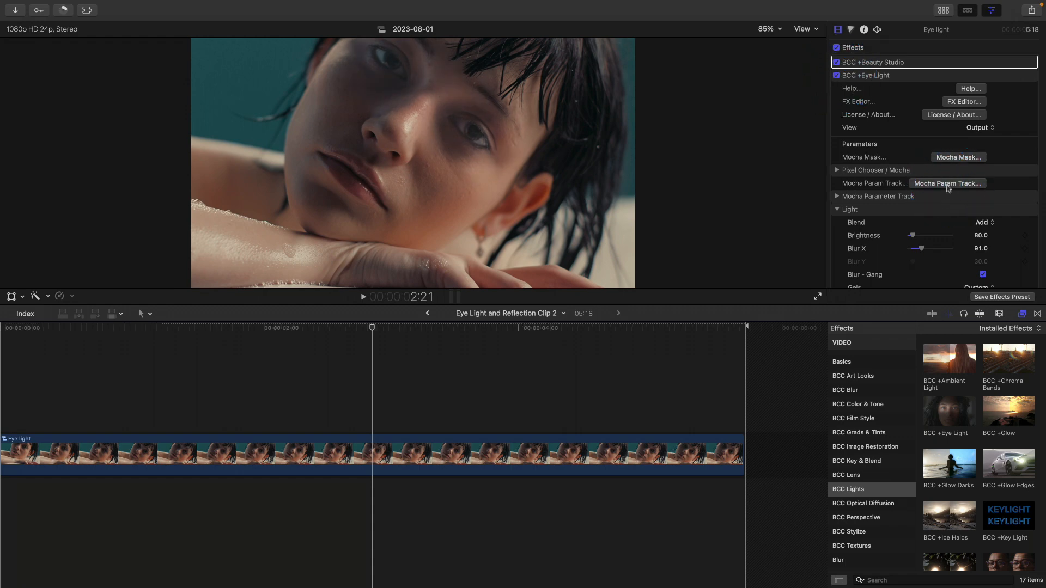
{"action": "left_click", "coordinate": [947, 184]}
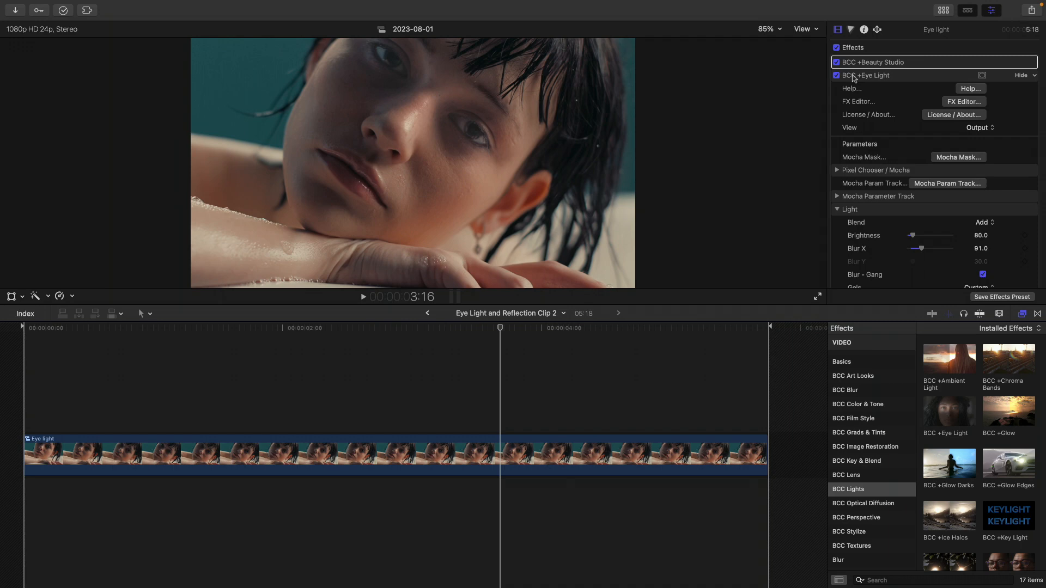
{"action": "left_click", "coordinate": [835, 75]}
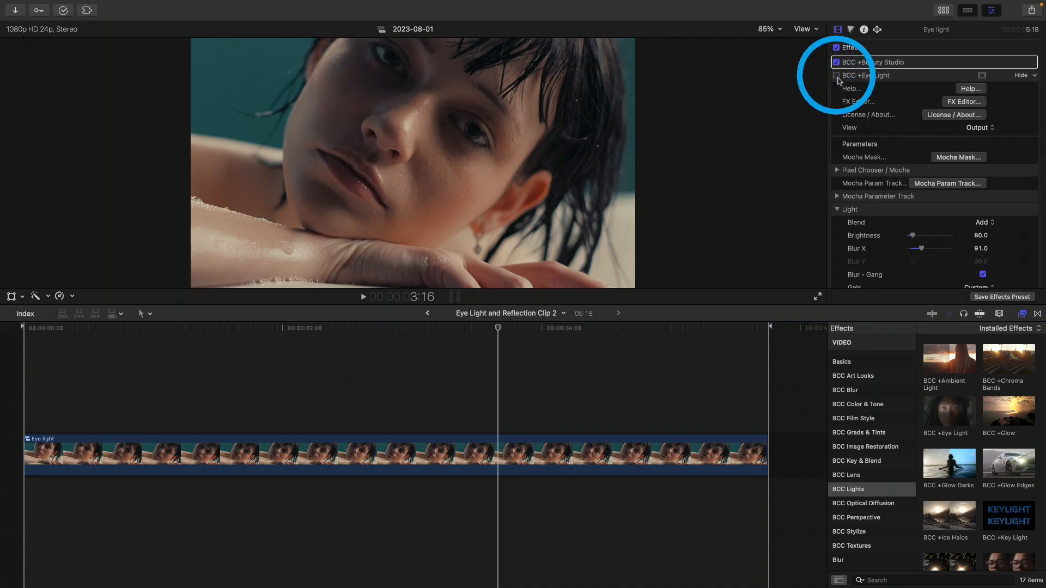
{"action": "left_click", "coordinate": [837, 75]}
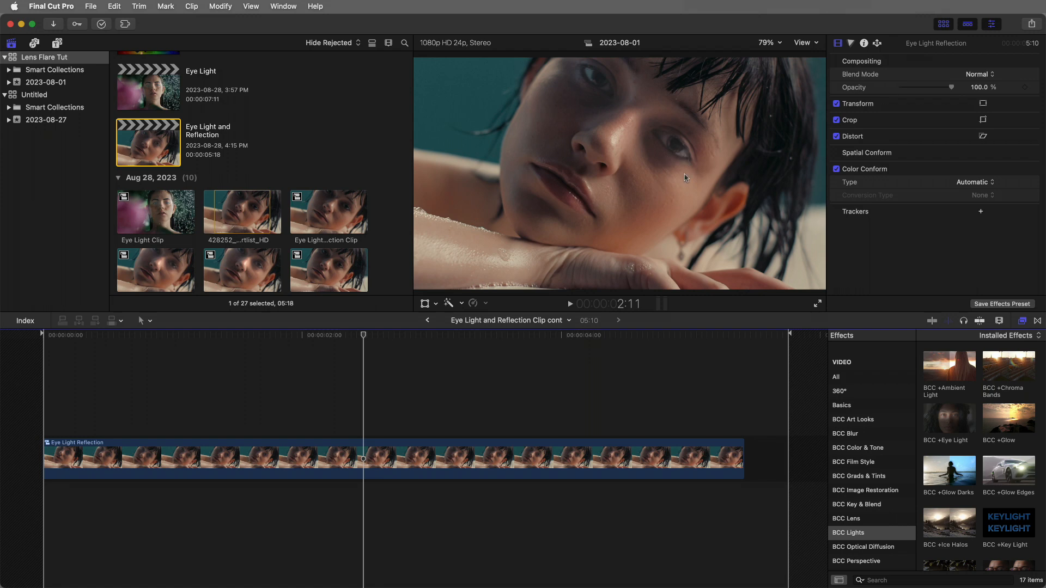
{"action": "mouse_move", "coordinate": [659, 165]}
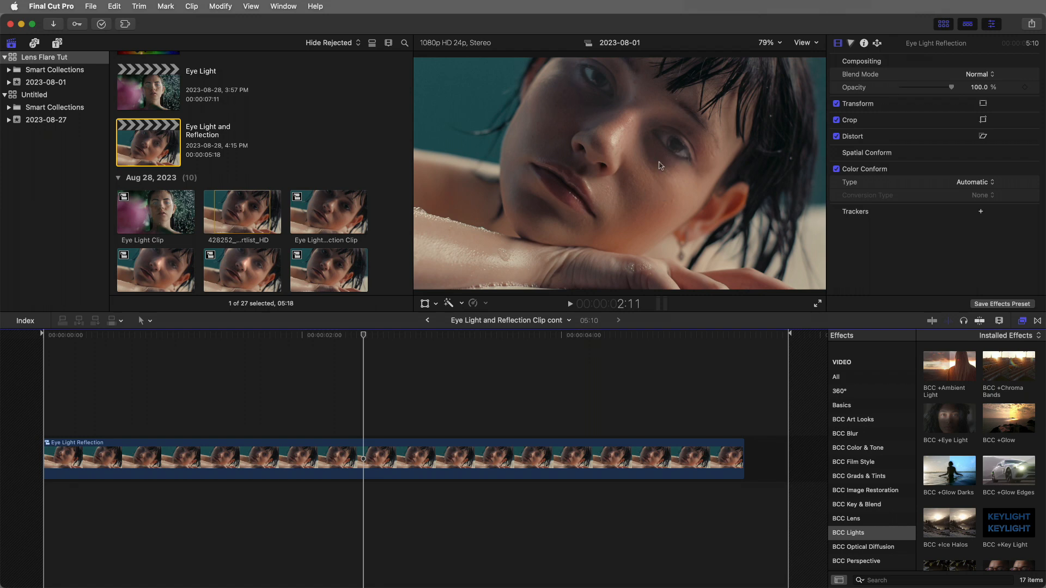
- Apply BCC +Eye Light to the Eye Light Reflection clip and review its Light and Transform settings
{"action": "left_click", "coordinate": [860, 532]}
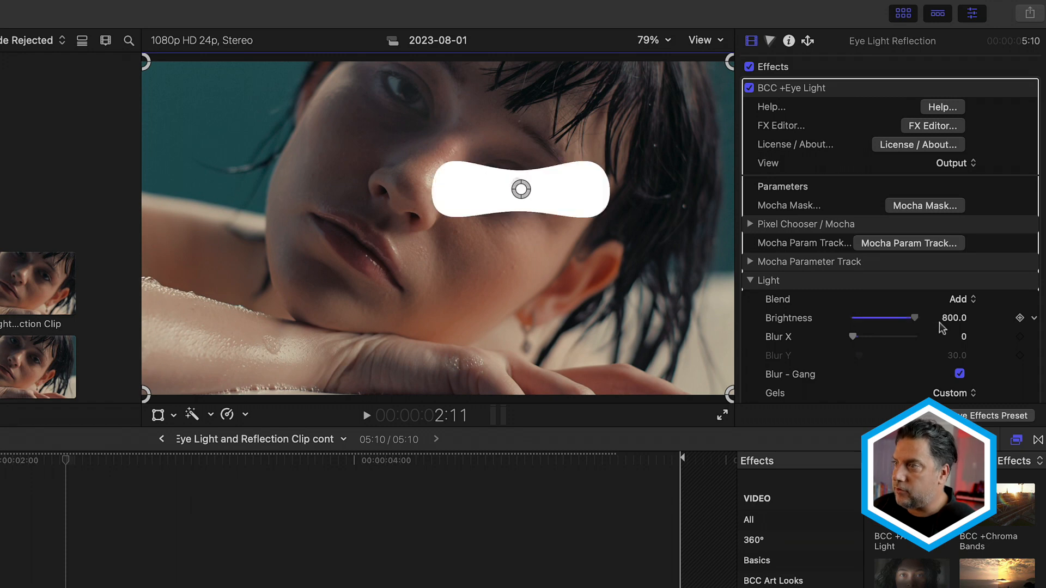
{"action": "scroll", "scroll_direction": "down", "scroll_amount": 3}
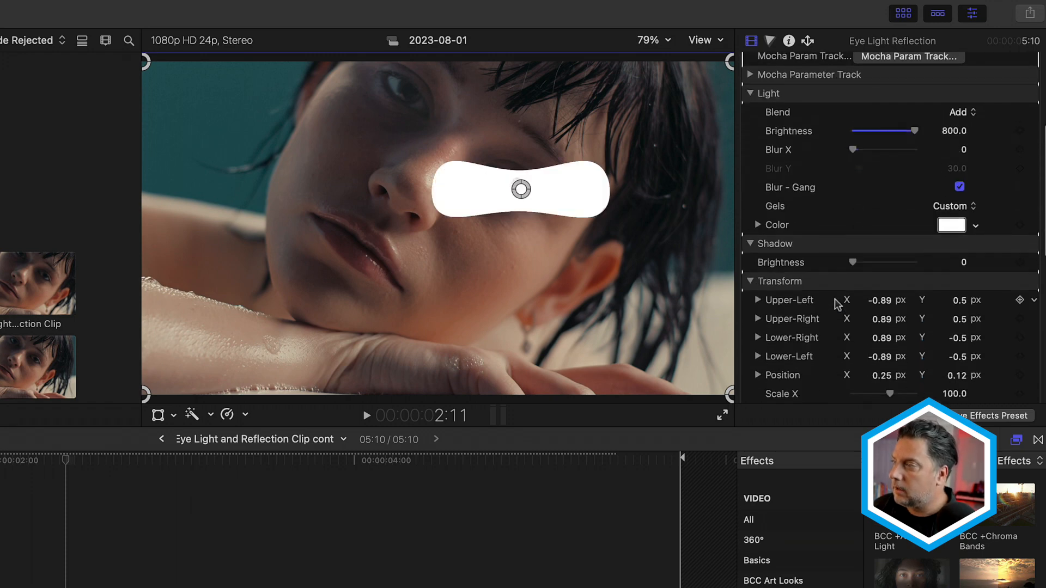
{"action": "scroll", "scroll_direction": "down", "scroll_amount": 3}
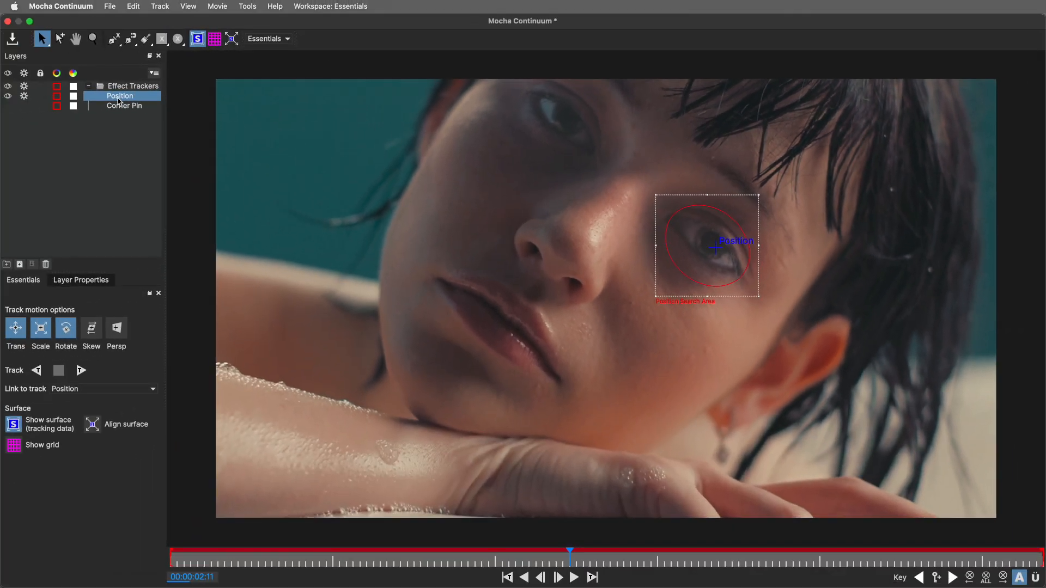
- Track the Position layer forward from the clip start, then close Mocha saving the track
{"action": "left_click", "coordinate": [81, 370]}
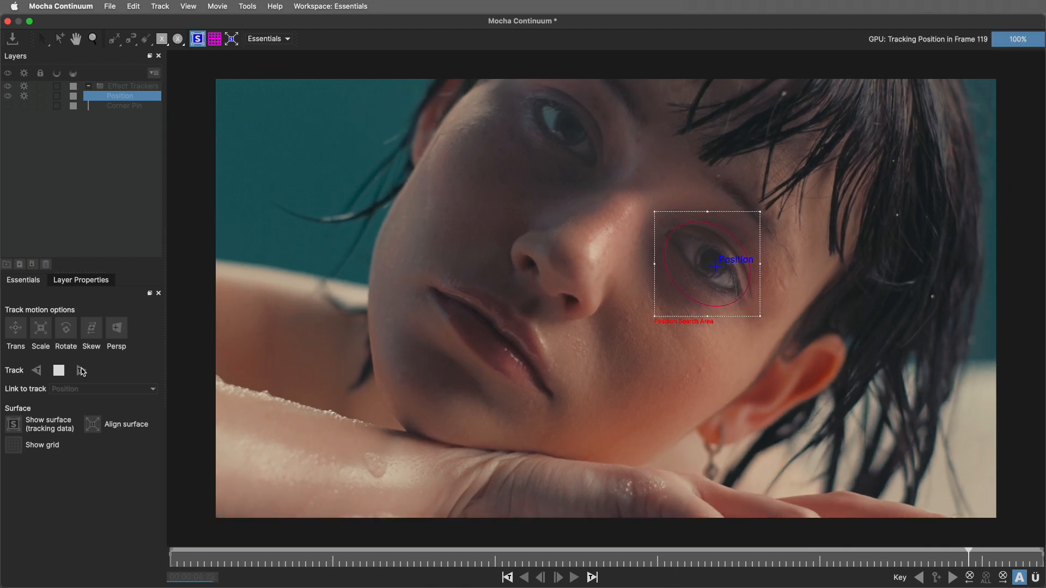
{"action": "left_click", "coordinate": [36, 370]}
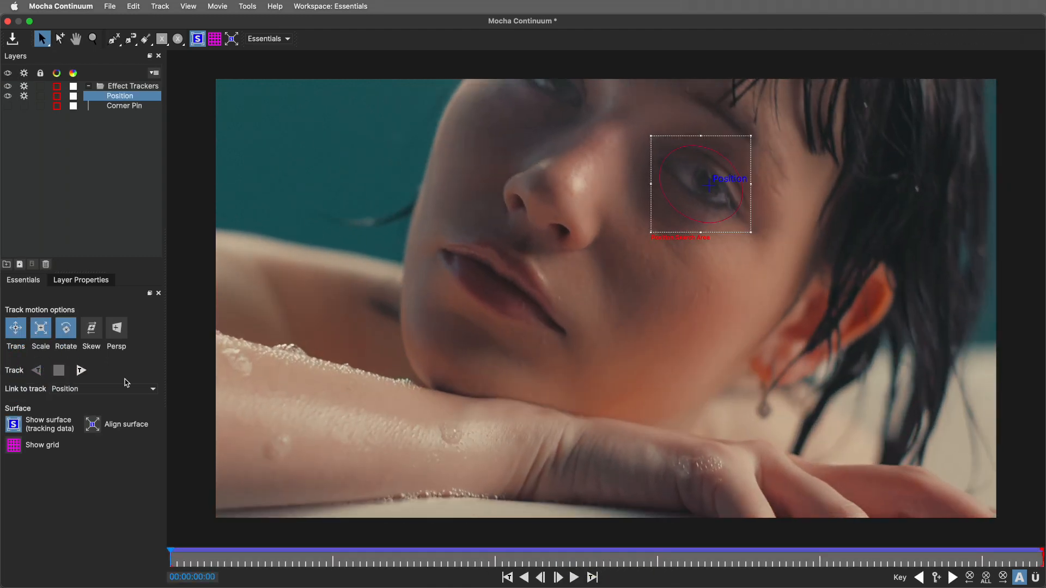
{"action": "left_click", "coordinate": [574, 577]}
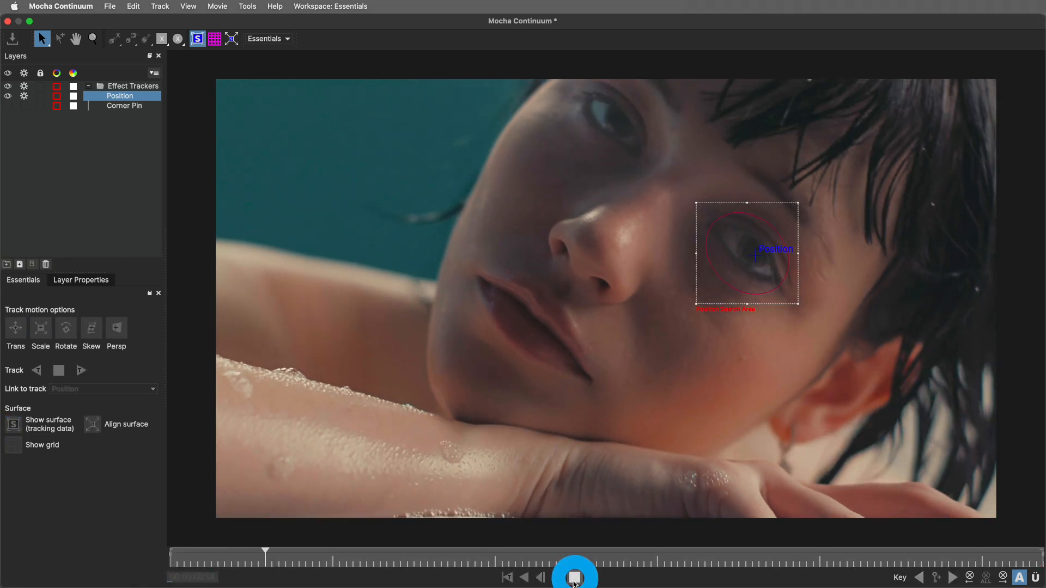
{"action": "left_click", "coordinate": [574, 577]}
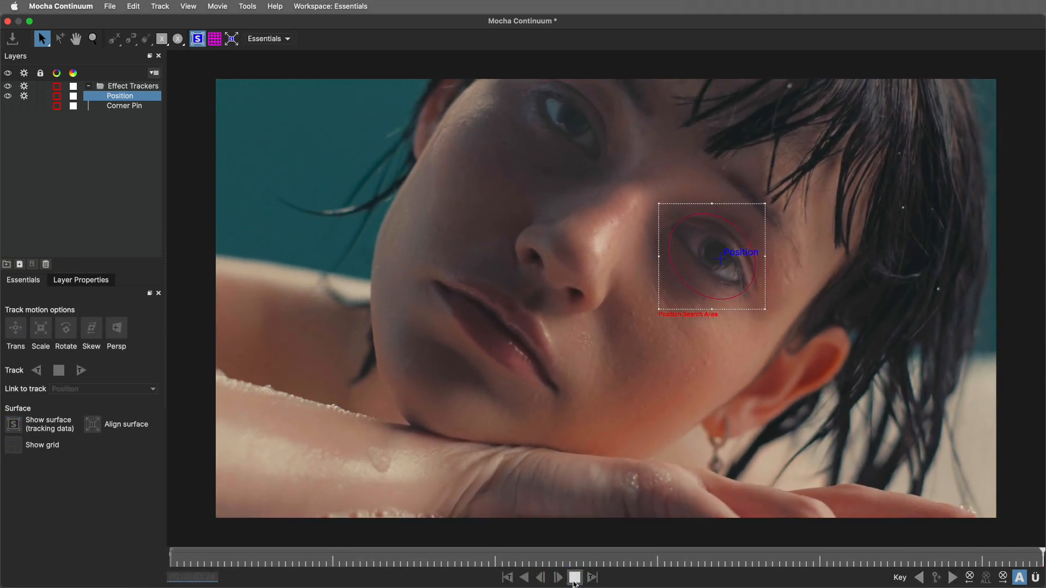
{"action": "left_click", "coordinate": [556, 577]}
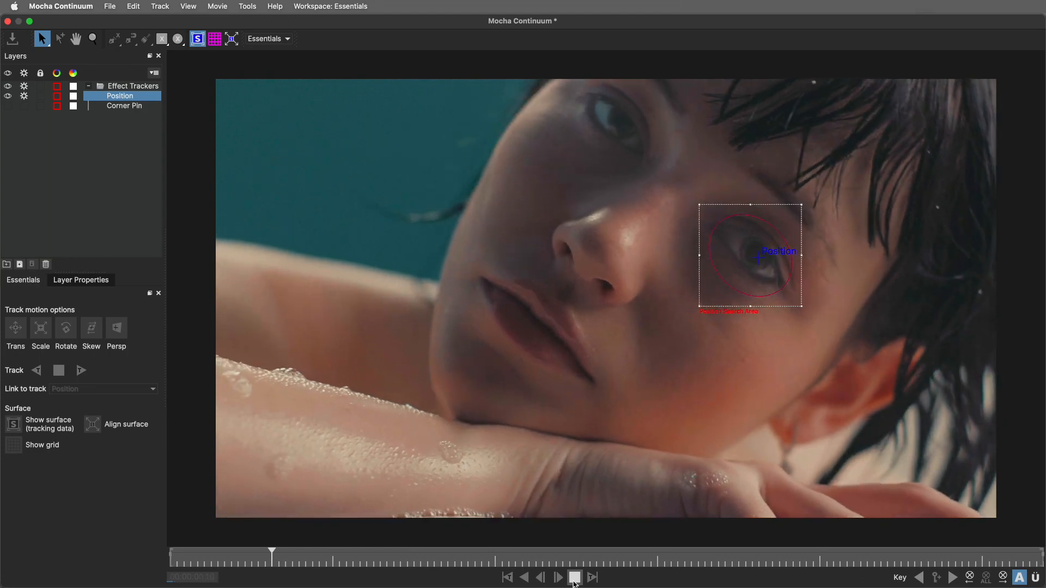
{"action": "left_click", "coordinate": [7, 21]}
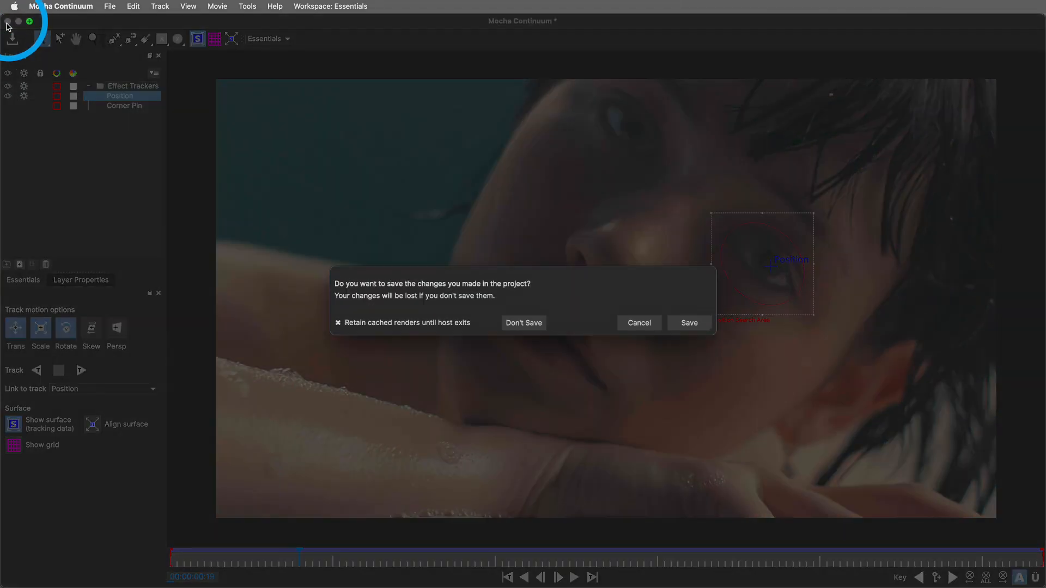
{"action": "left_click", "coordinate": [523, 323]}
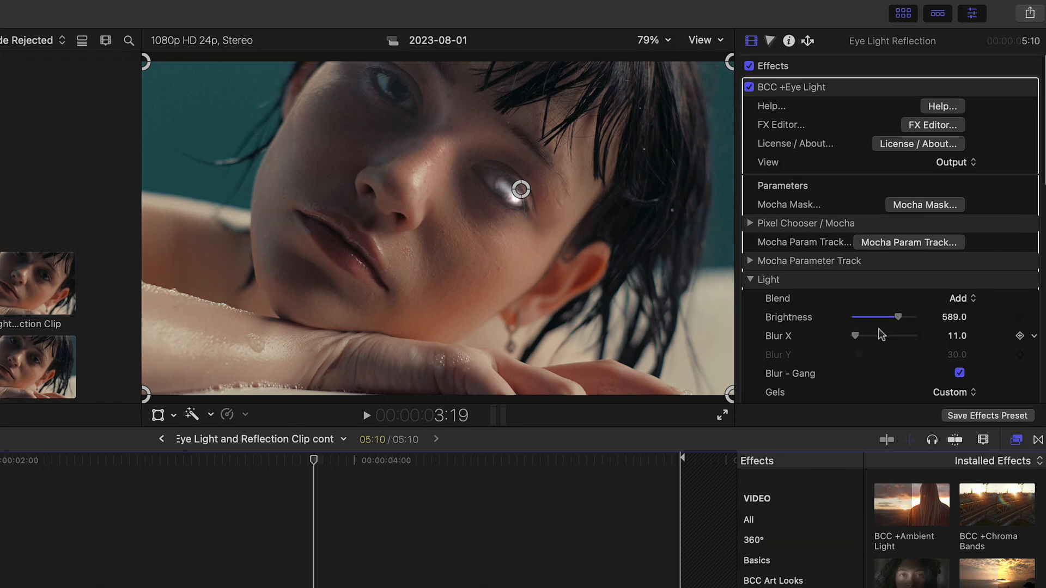
- Tint the Eye Light with the L142 Pale Violet gel and ungang scale with Scale Y 10
{"action": "left_click", "coordinate": [951, 392]}
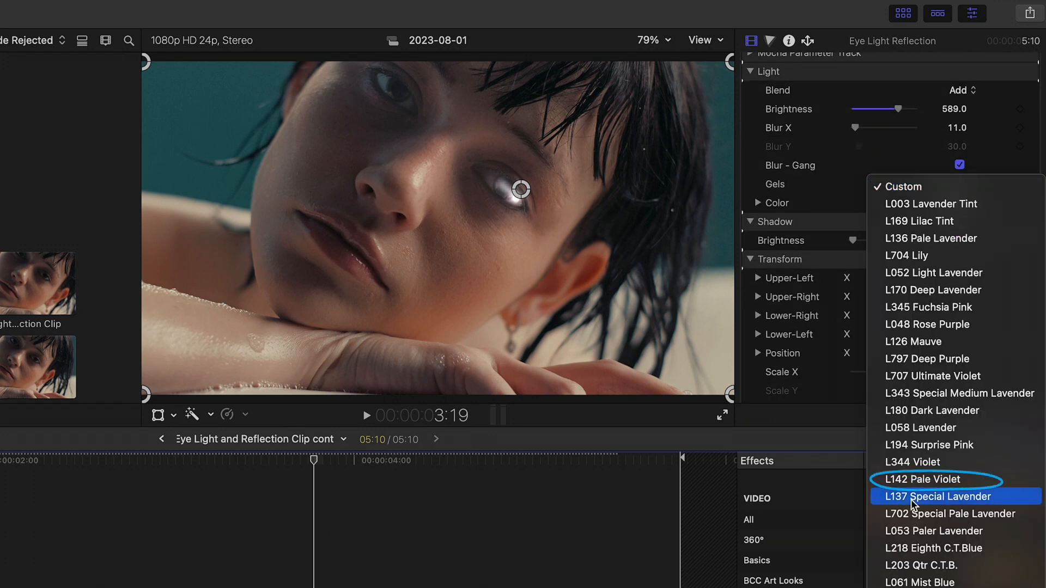
{"action": "left_click", "coordinate": [924, 479]}
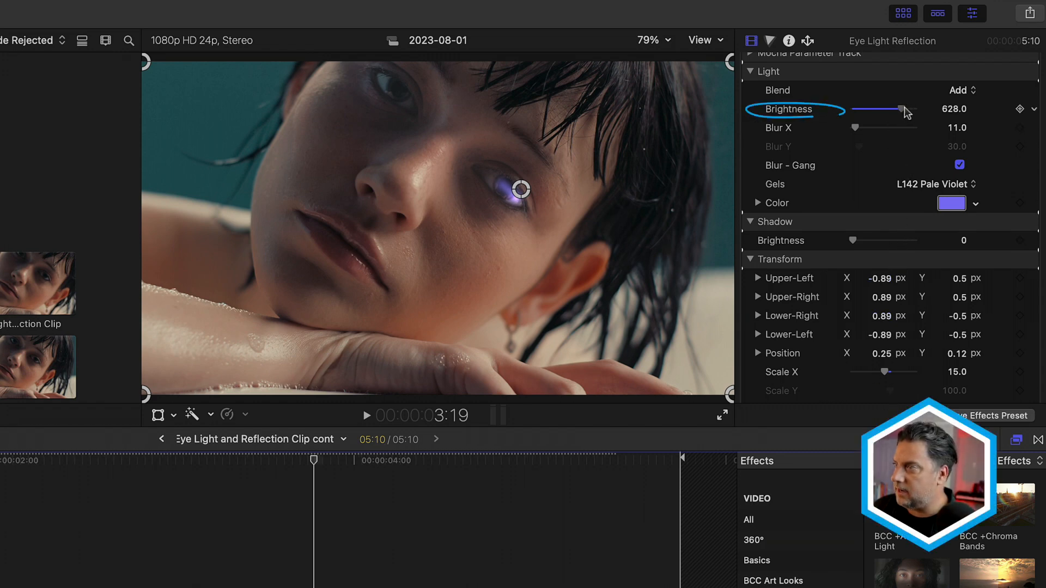
{"action": "scroll", "scroll_direction": "down", "scroll_amount": 3}
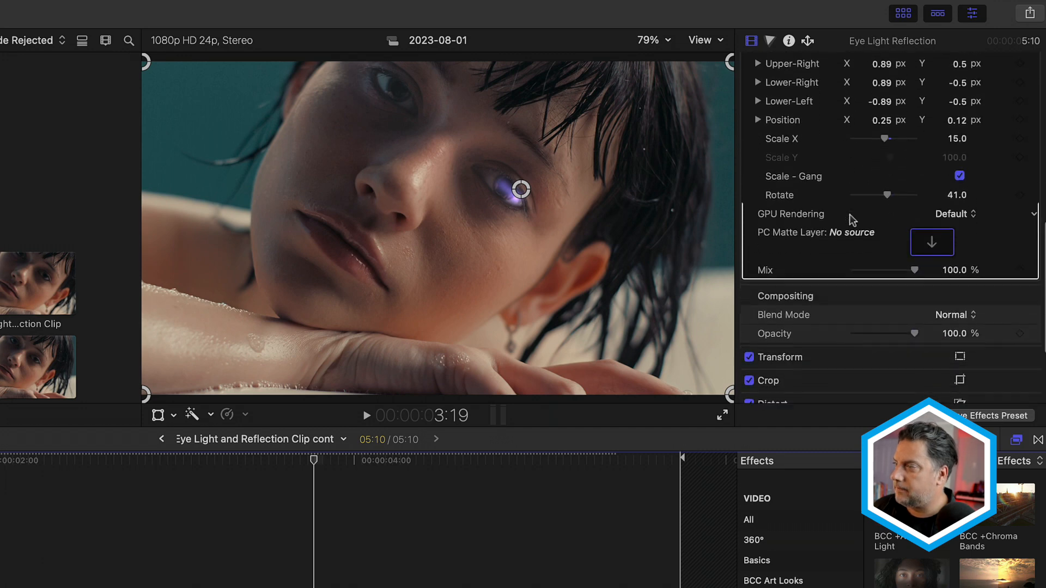
{"action": "scroll", "scroll_direction": "up", "scroll_amount": 3}
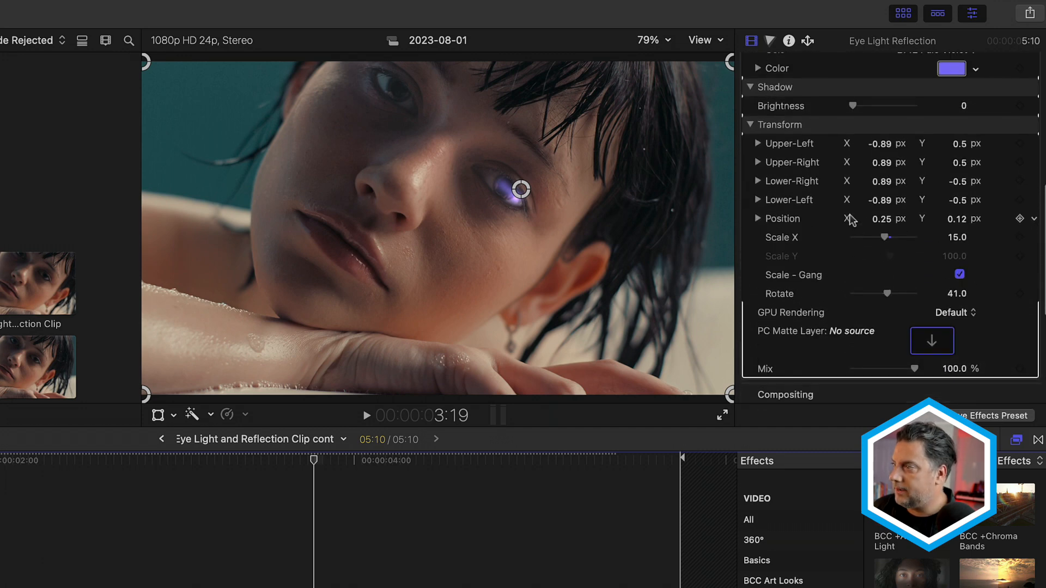
{"action": "left_click", "coordinate": [959, 274]}
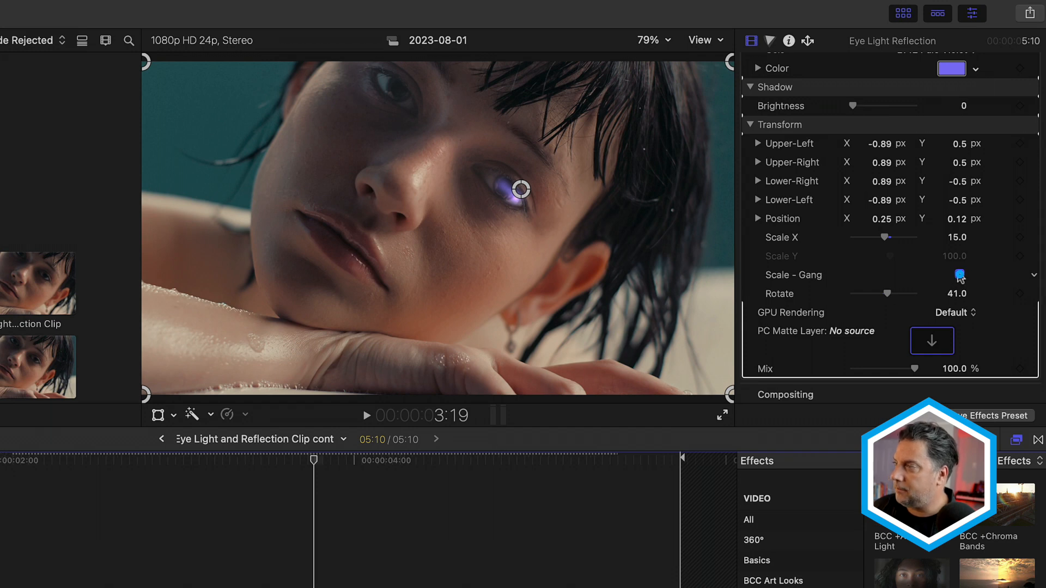
{"action": "left_click", "coordinate": [959, 274]}
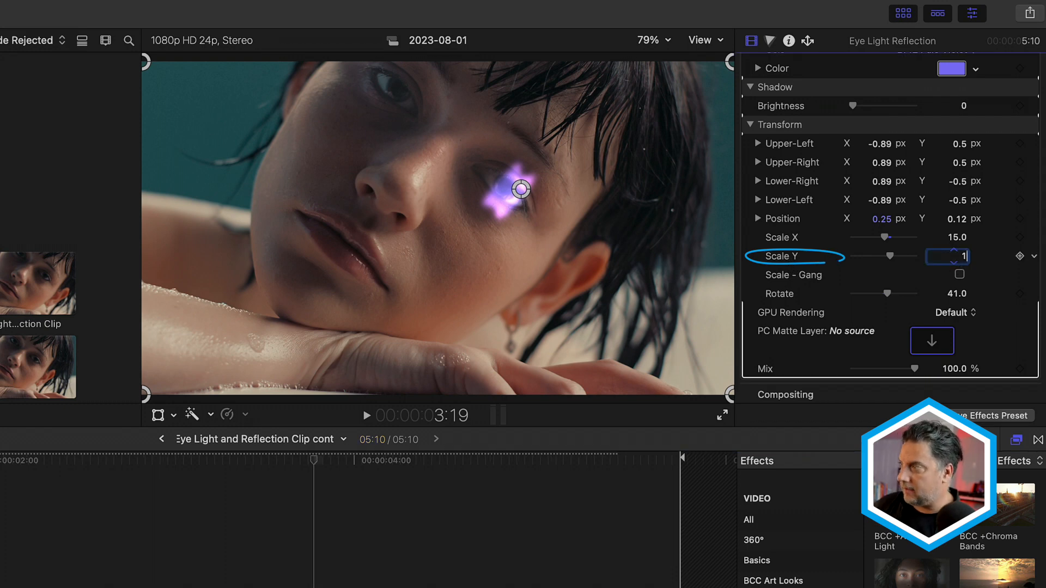
{"action": "type", "text": "10.0"}
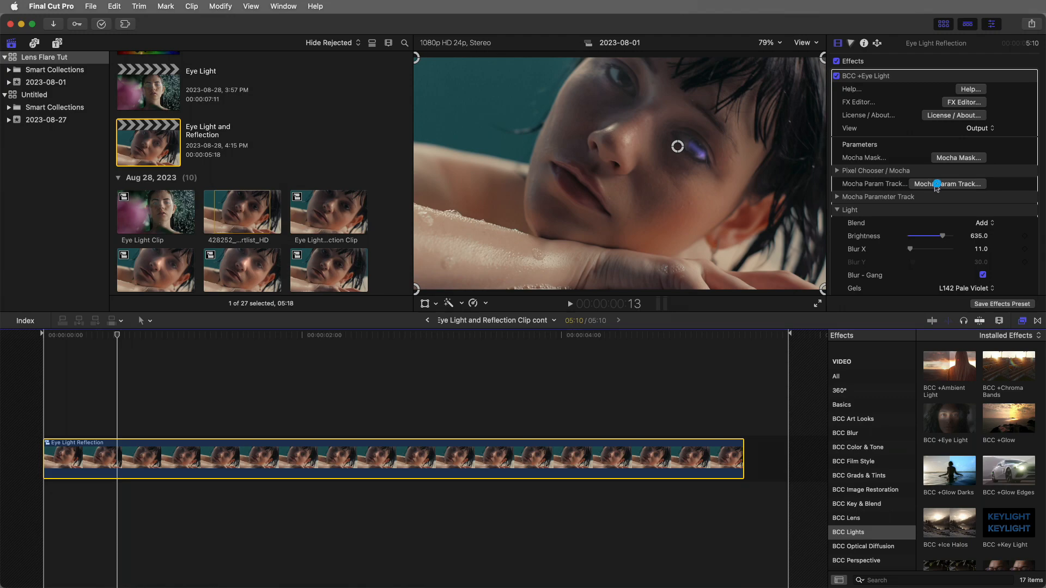
- Reopen Mocha and export the tracking project as 'Eye Reflection' in the Param track folder
{"action": "left_click", "coordinate": [947, 184]}
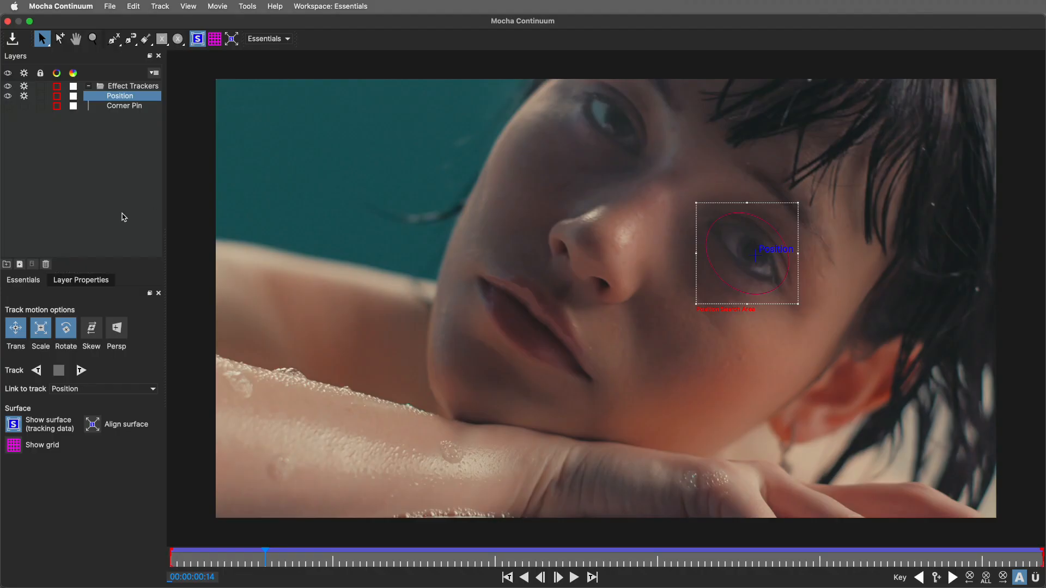
{"action": "left_click", "coordinate": [109, 6]}
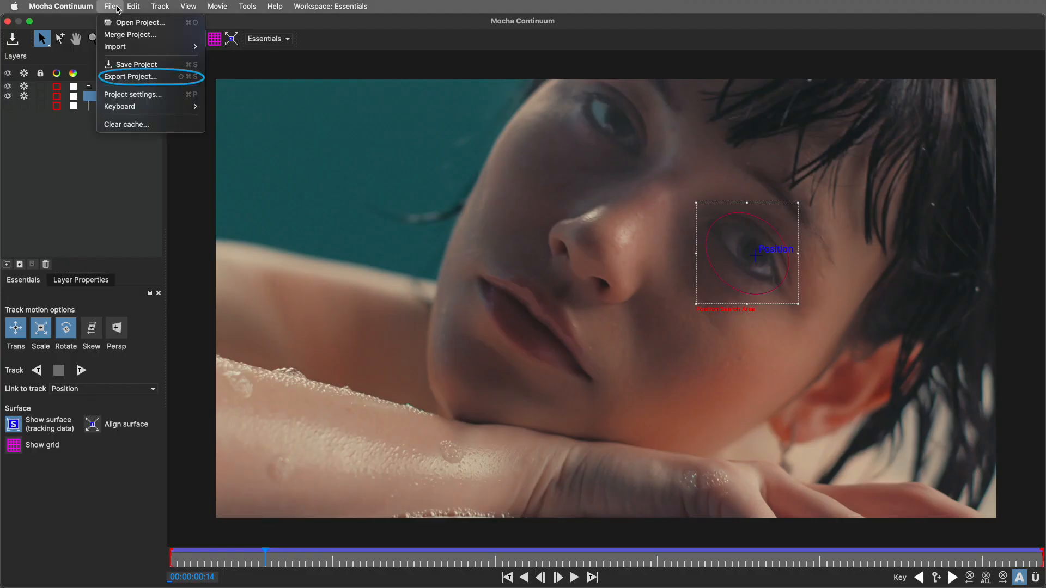
{"action": "mouse_move", "coordinate": [135, 78]}
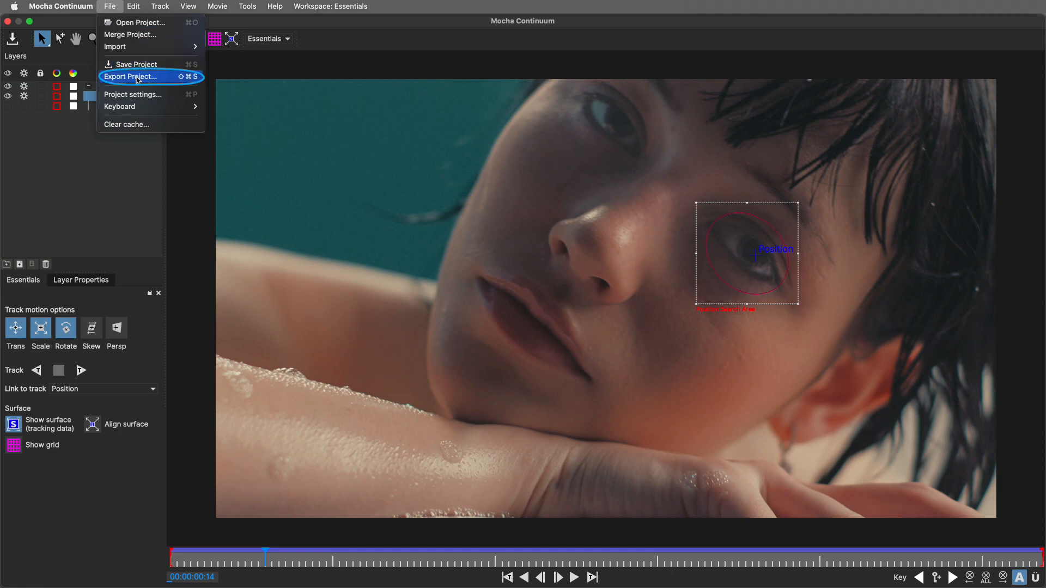
{"action": "left_click", "coordinate": [135, 65]}
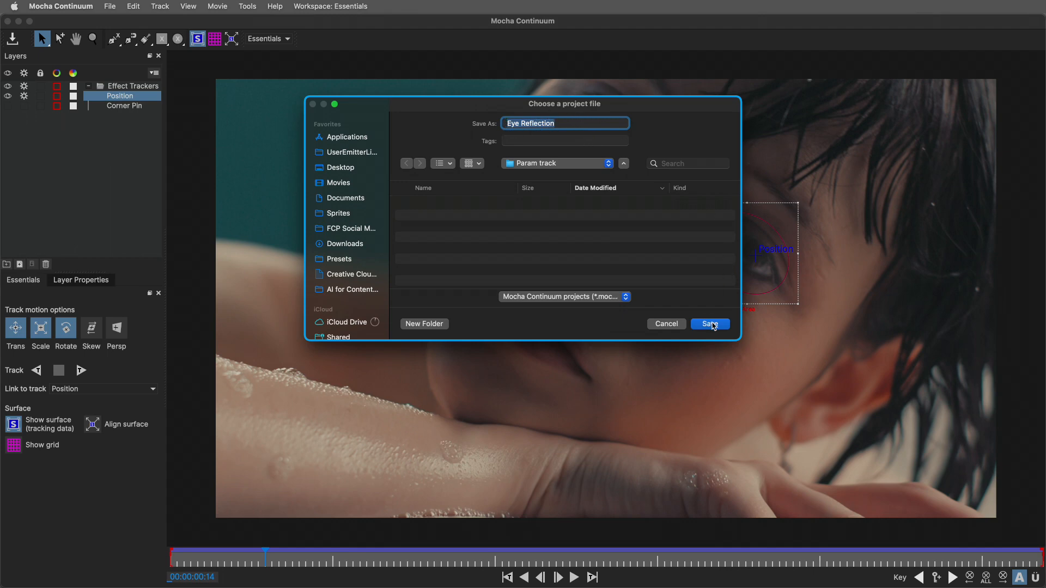
{"action": "left_click", "coordinate": [709, 323]}
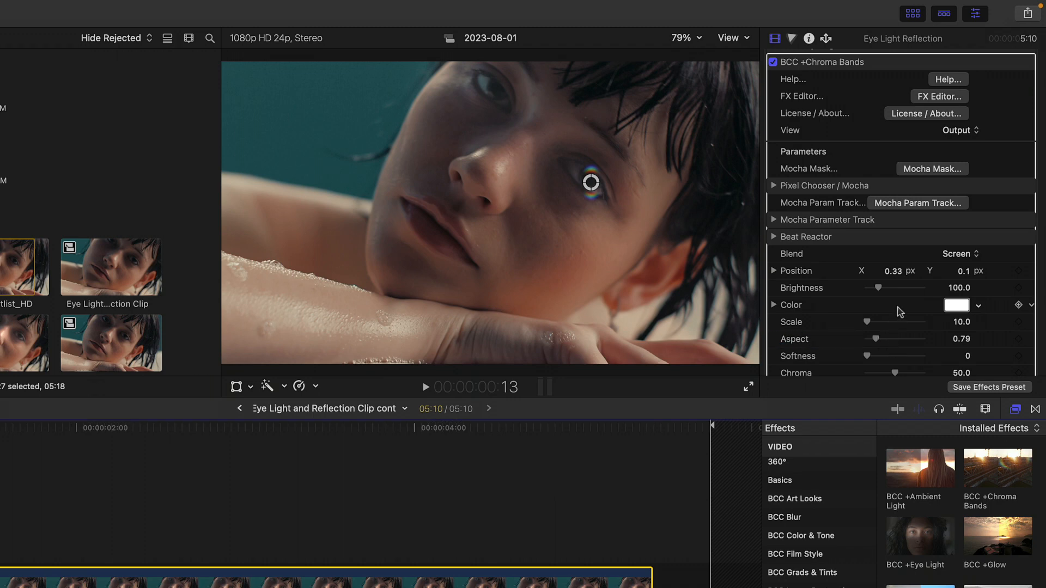
- Turn off BCC Eye Light to compare it against the Chroma Bands glint
{"action": "scroll", "scroll_direction": "down", "scroll_amount": 3}
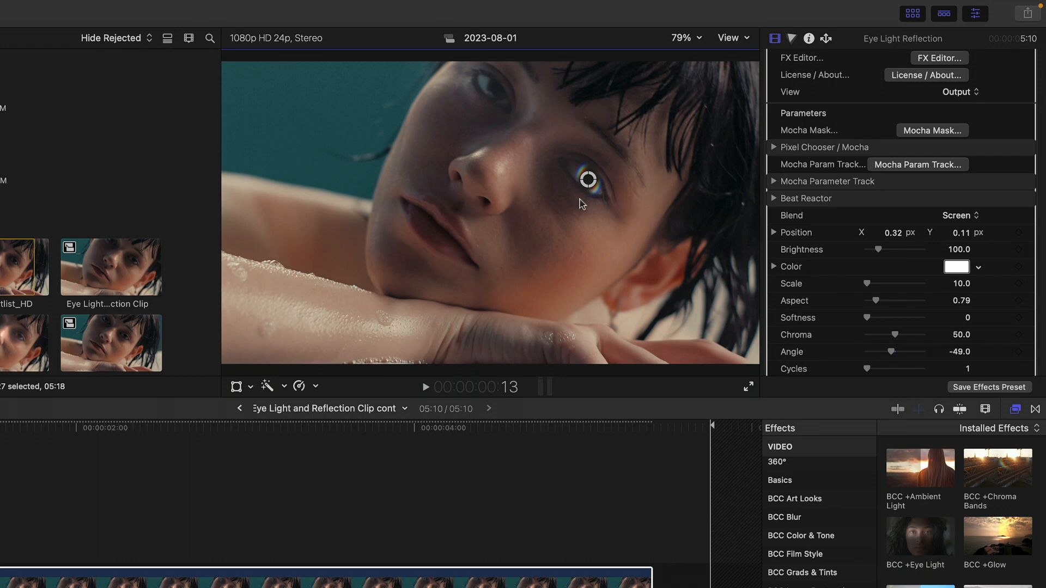
{"action": "mouse_move", "coordinate": [862, 318]}
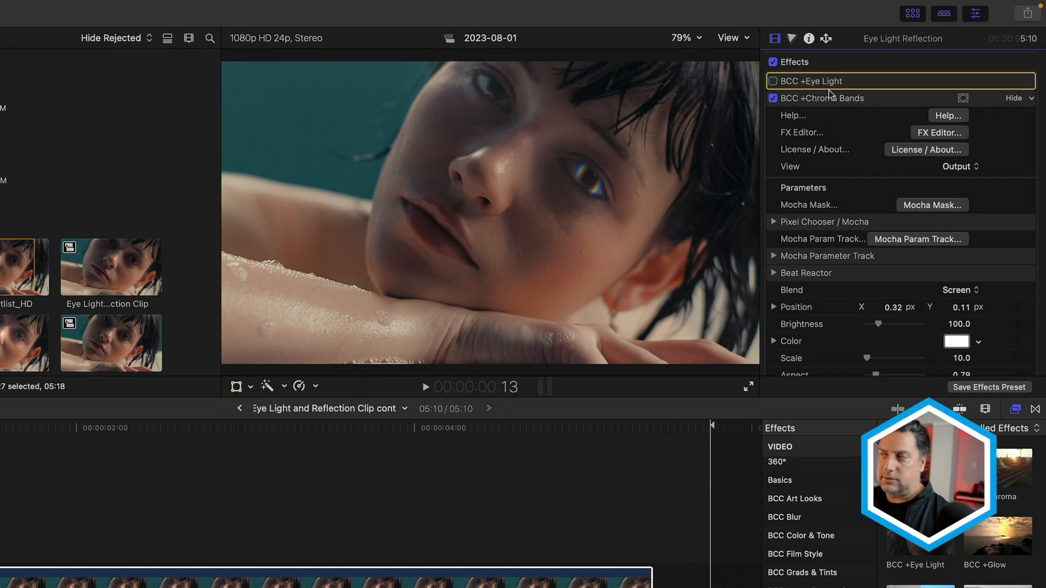
{"action": "left_click", "coordinate": [820, 98]}
{"action": "type", "text": "1"}
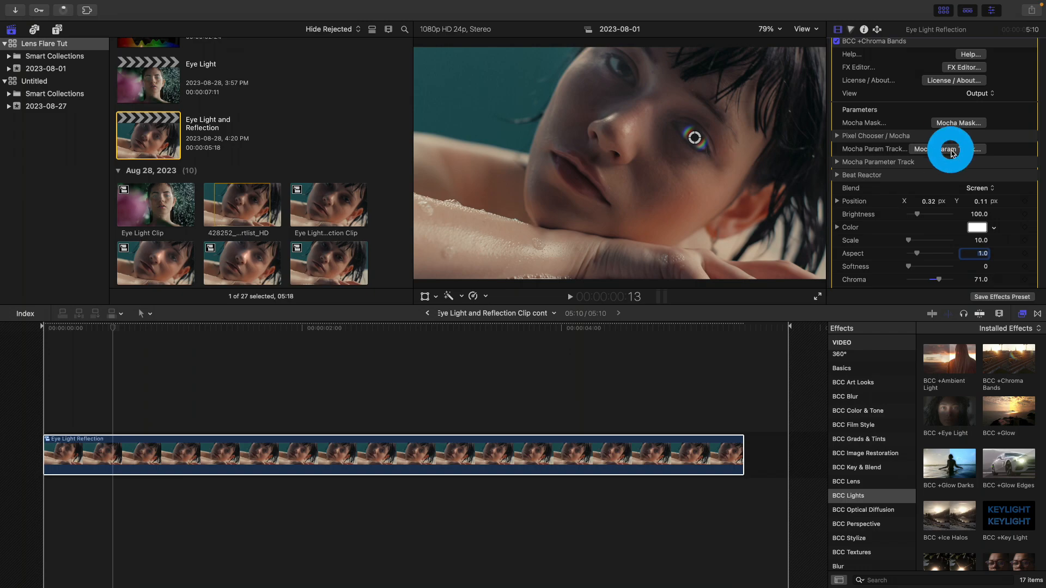
- Merge Eye Reflection.mocha from the Param track folder into the Chroma Bands Mocha session
{"action": "left_click", "coordinate": [949, 149]}
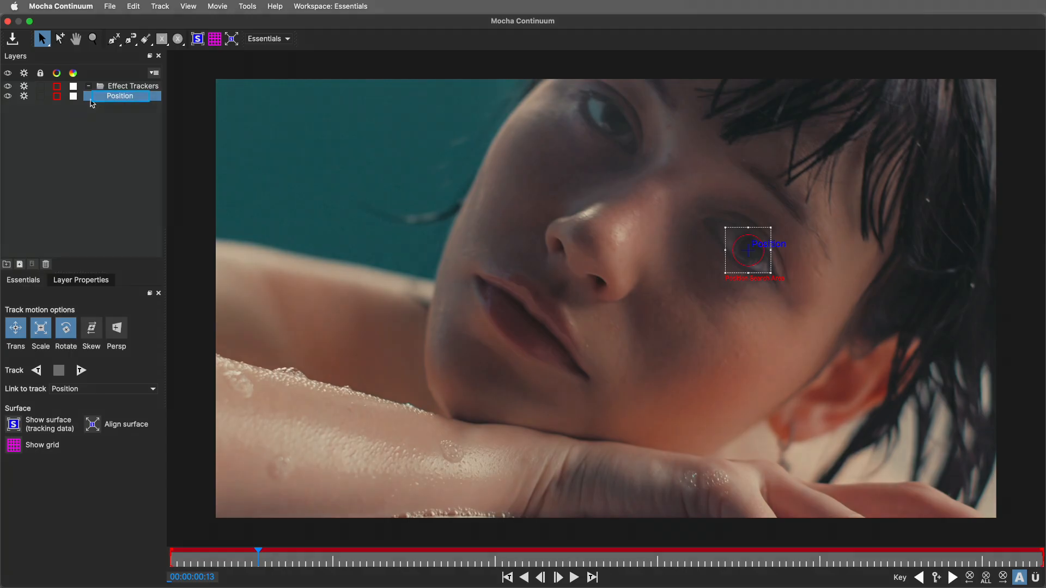
{"action": "double_click", "coordinate": [119, 95]}
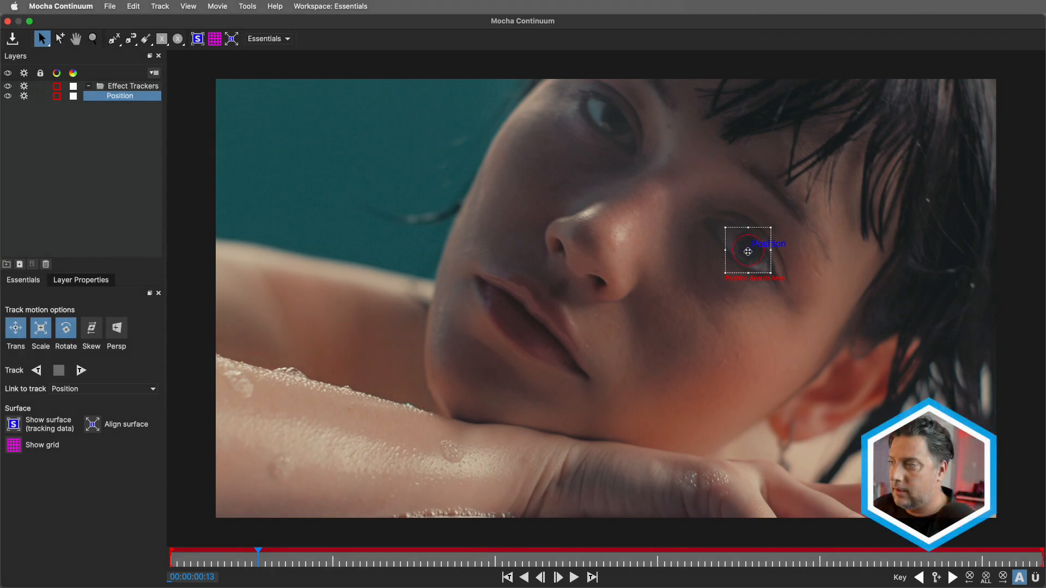
{"action": "left_click", "coordinate": [109, 6]}
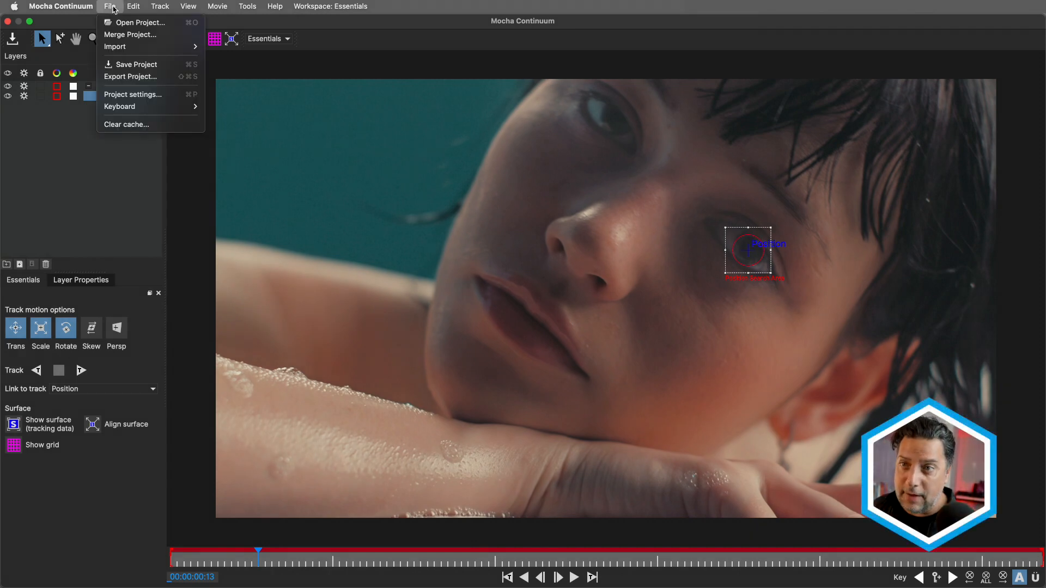
{"action": "mouse_move", "coordinate": [139, 22]}
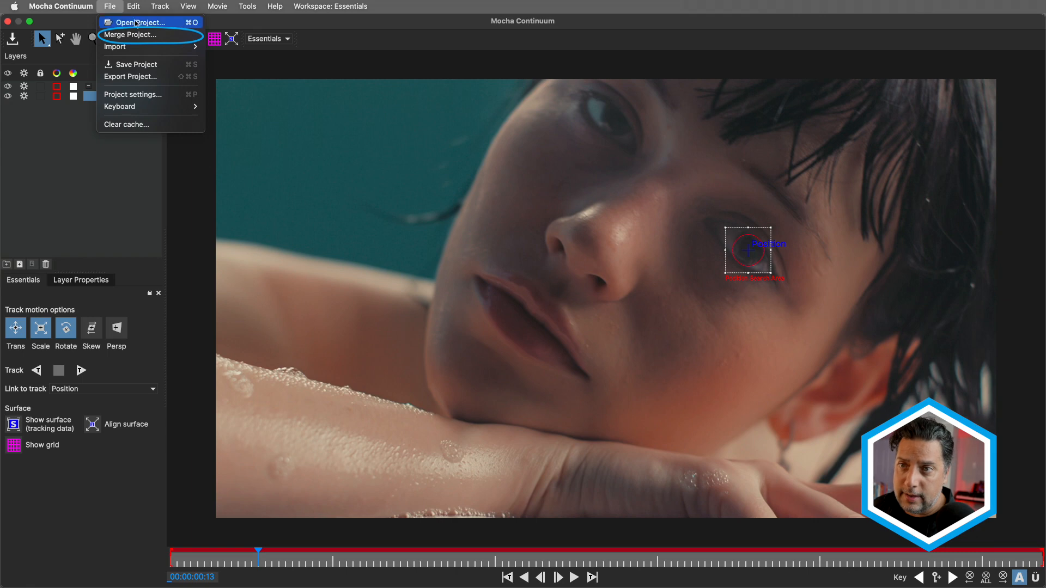
{"action": "left_click", "coordinate": [139, 22]}
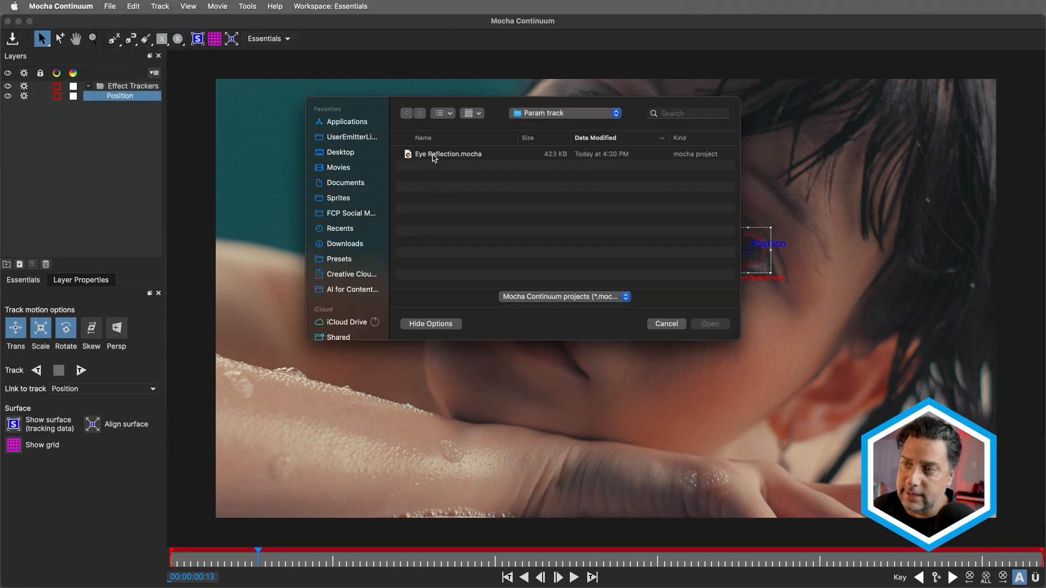
{"action": "left_click", "coordinate": [448, 153]}
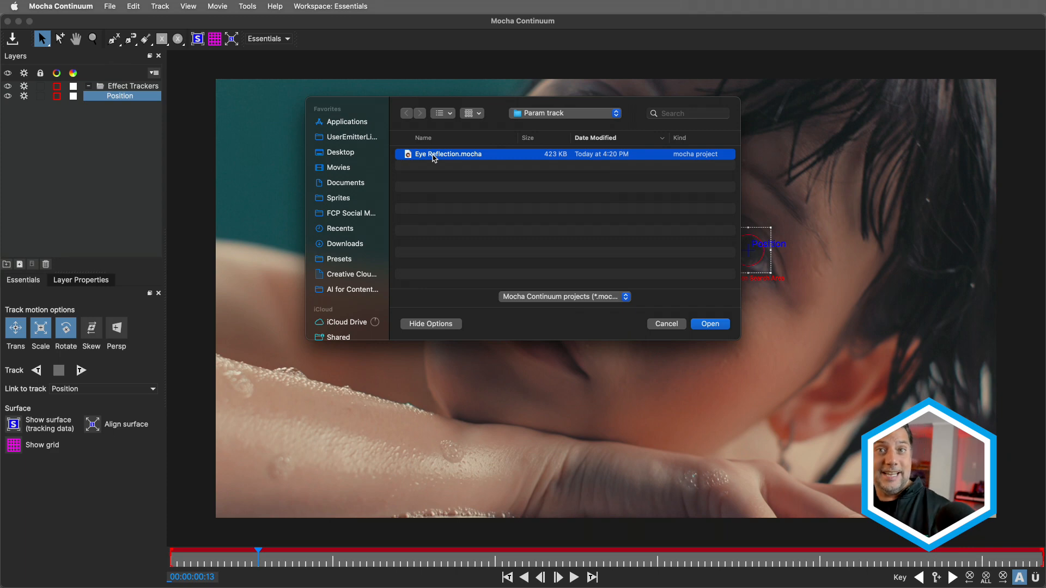
{"action": "left_click", "coordinate": [710, 324]}
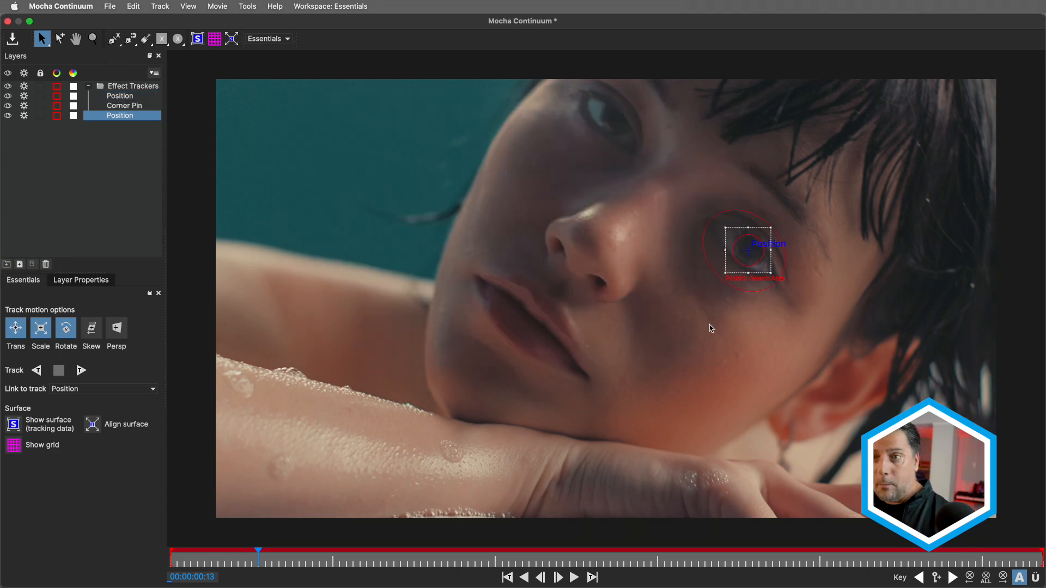
{"action": "mouse_move", "coordinate": [383, 157]}
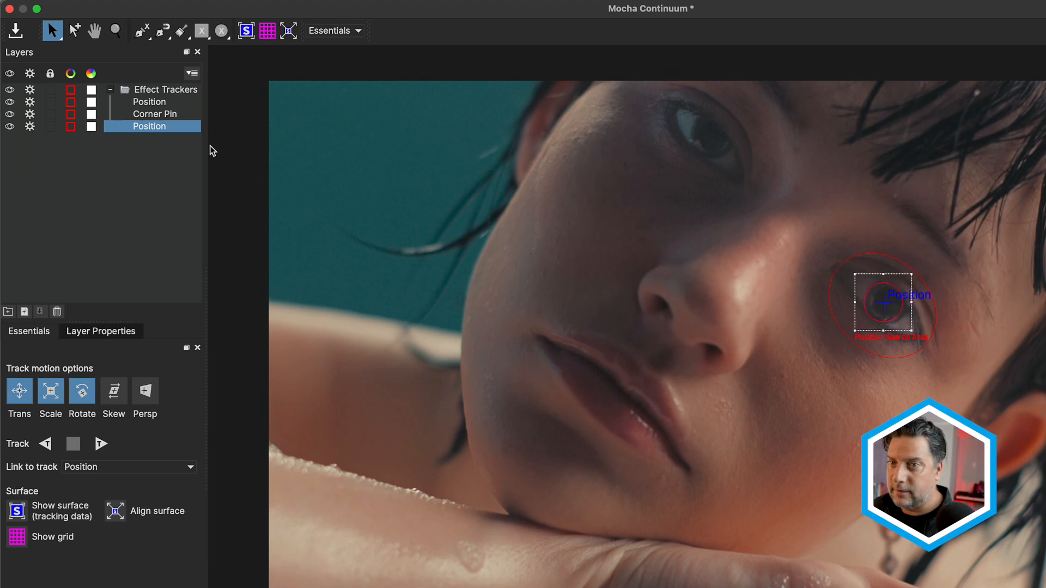
- Rename the two Position layers to P Chroma Bands and P Eye Light
{"action": "left_click", "coordinate": [10, 129]}
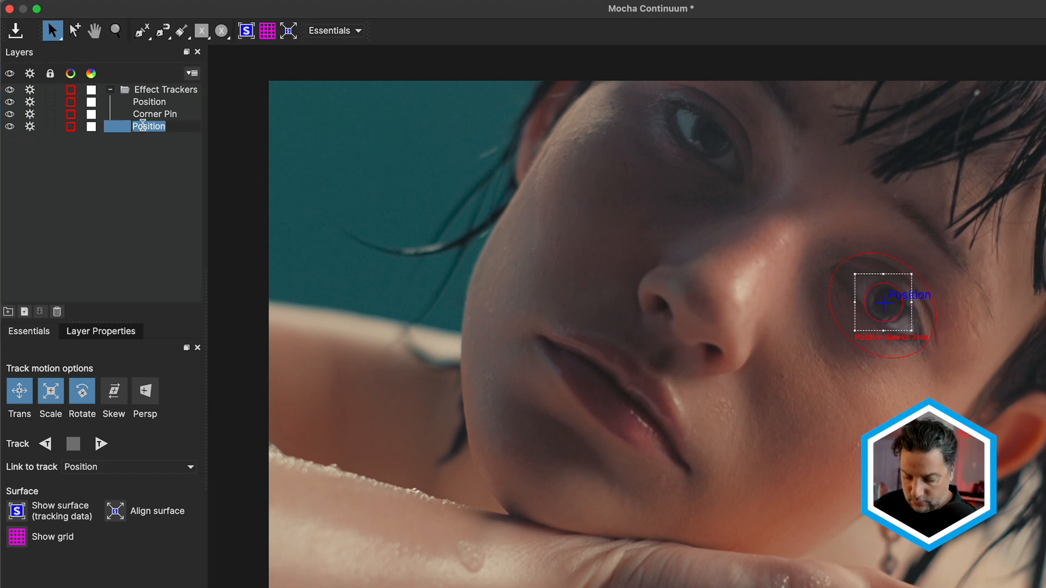
{"action": "double_click", "coordinate": [149, 125]}
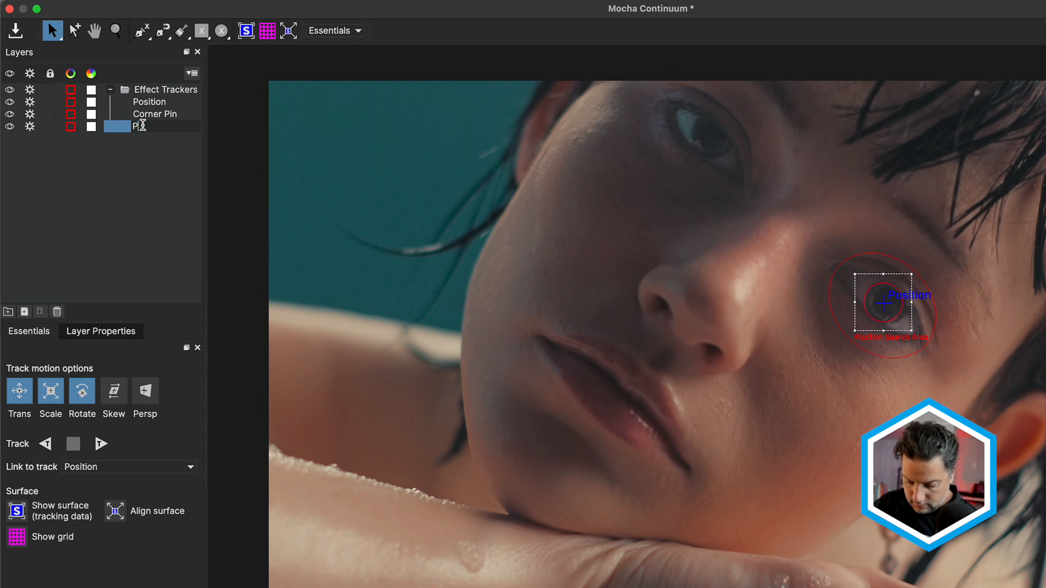
{"action": "type", "text": "Chroma Bands"}
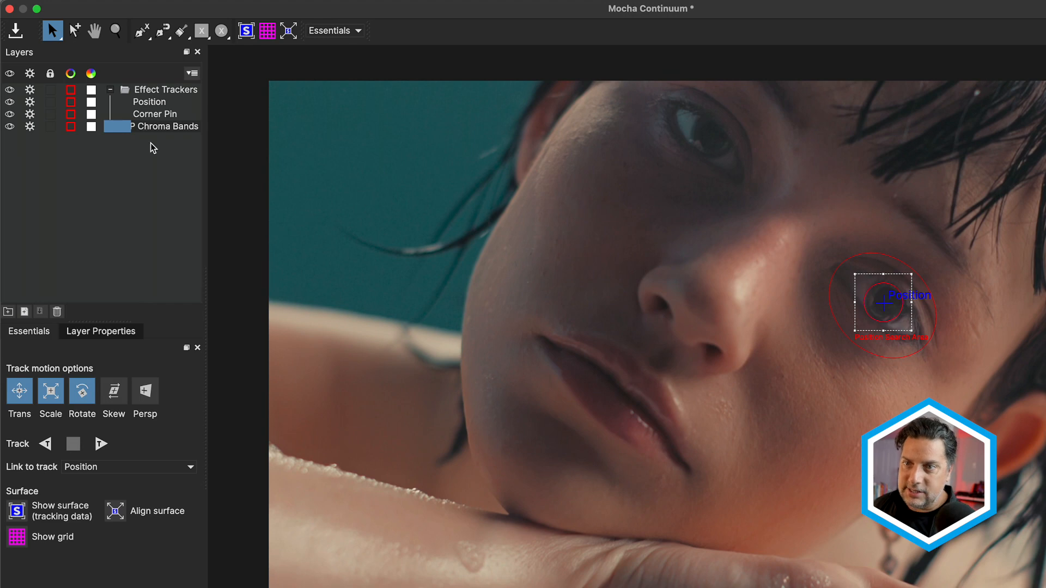
{"action": "left_click", "coordinate": [165, 127]}
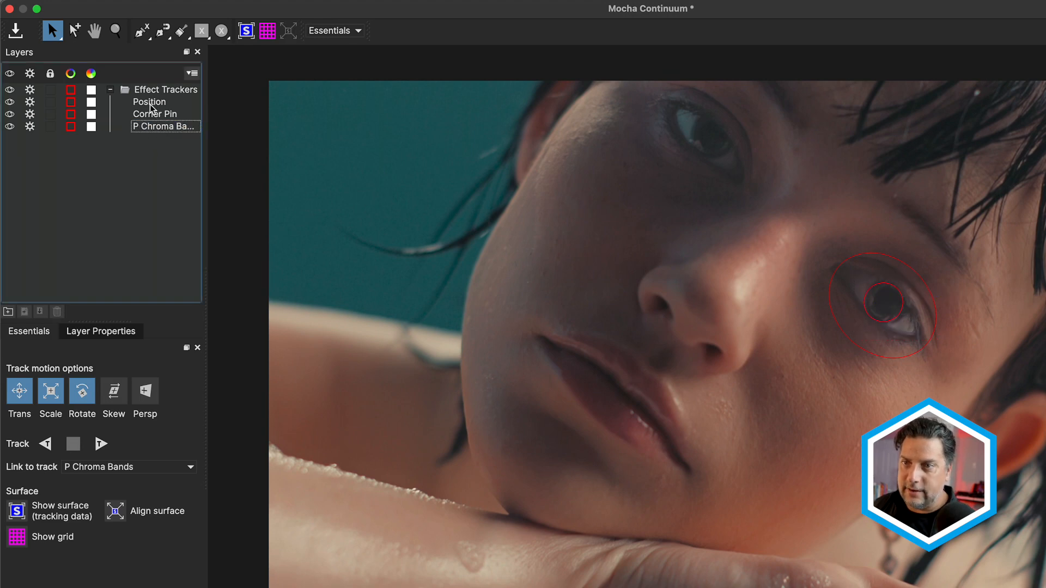
{"action": "left_click", "coordinate": [149, 101]}
{"action": "type", "text": "P Eye L"}
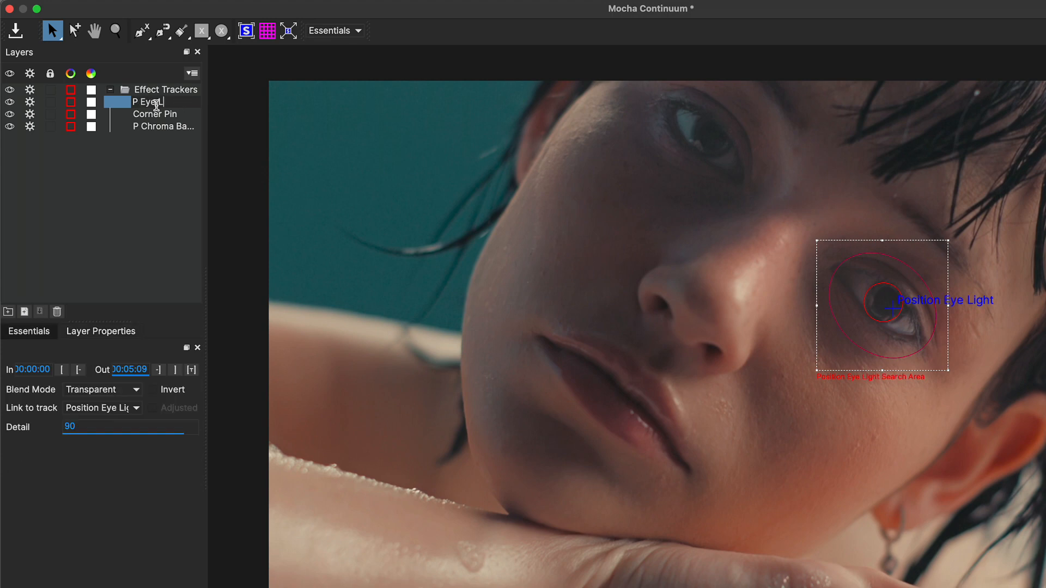
{"action": "left_click", "coordinate": [162, 125]}
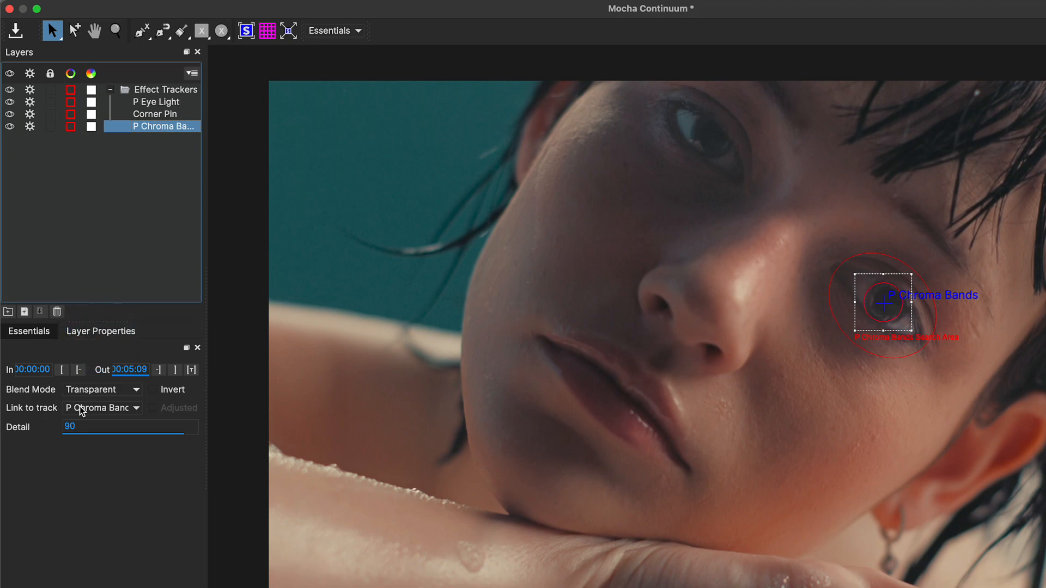
- Link the P Chroma Bands layer to the P Eye Light track
{"action": "left_click", "coordinate": [101, 407]}
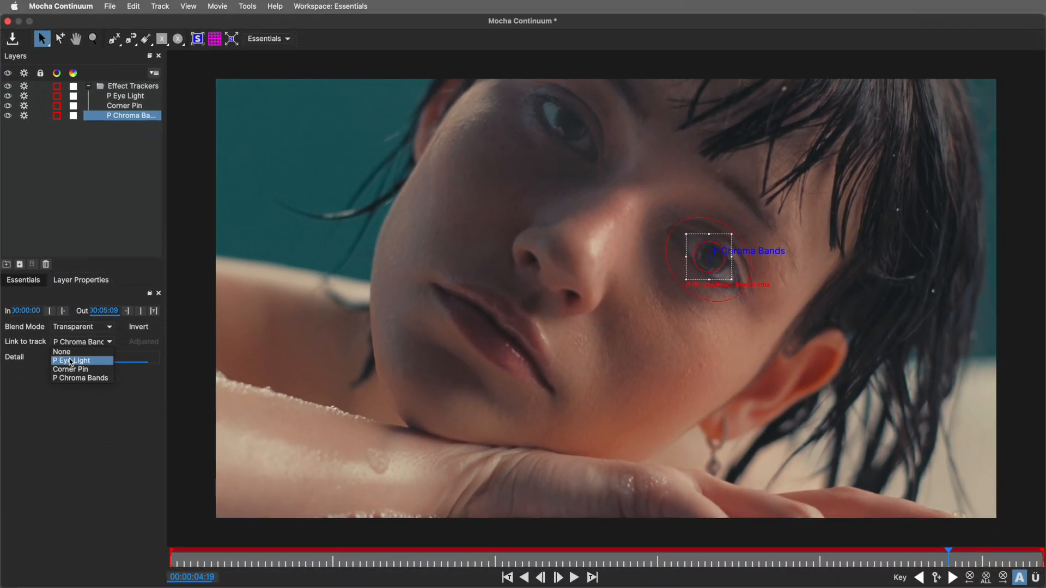
{"action": "left_click", "coordinate": [71, 361]}
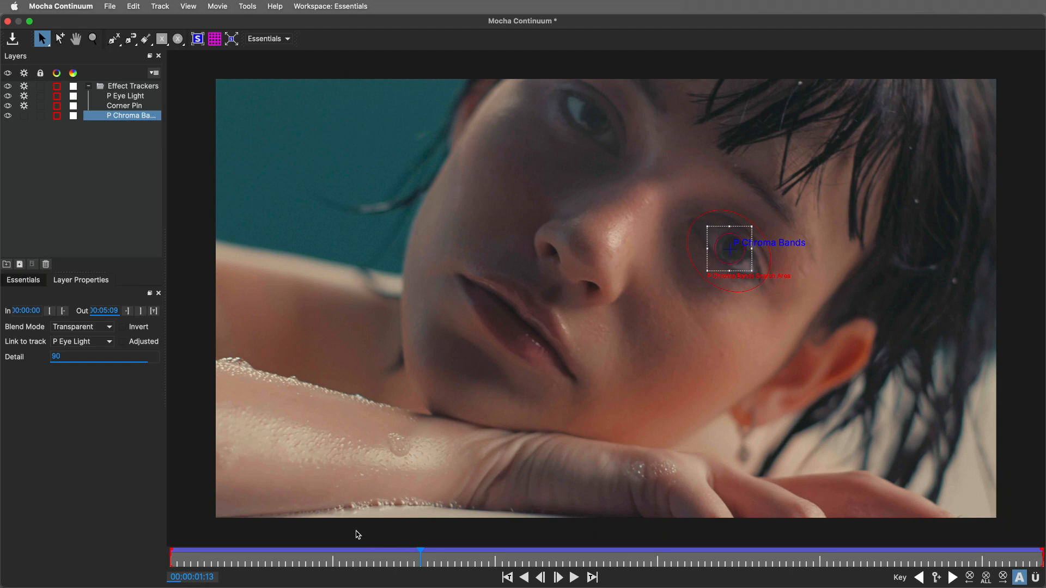
{"action": "left_click", "coordinate": [172, 562]}
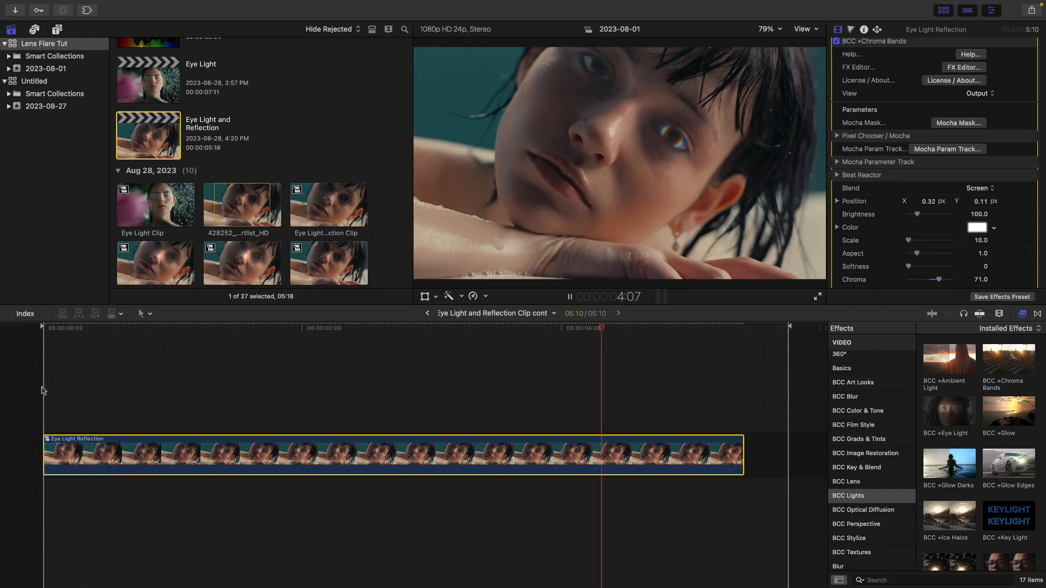
{"action": "left_click", "coordinate": [569, 297]}
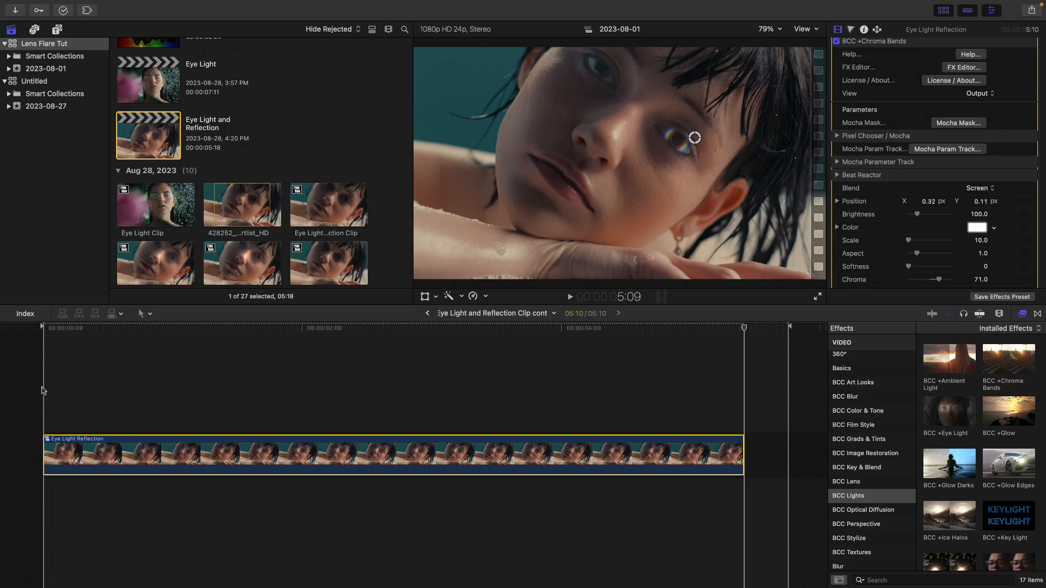